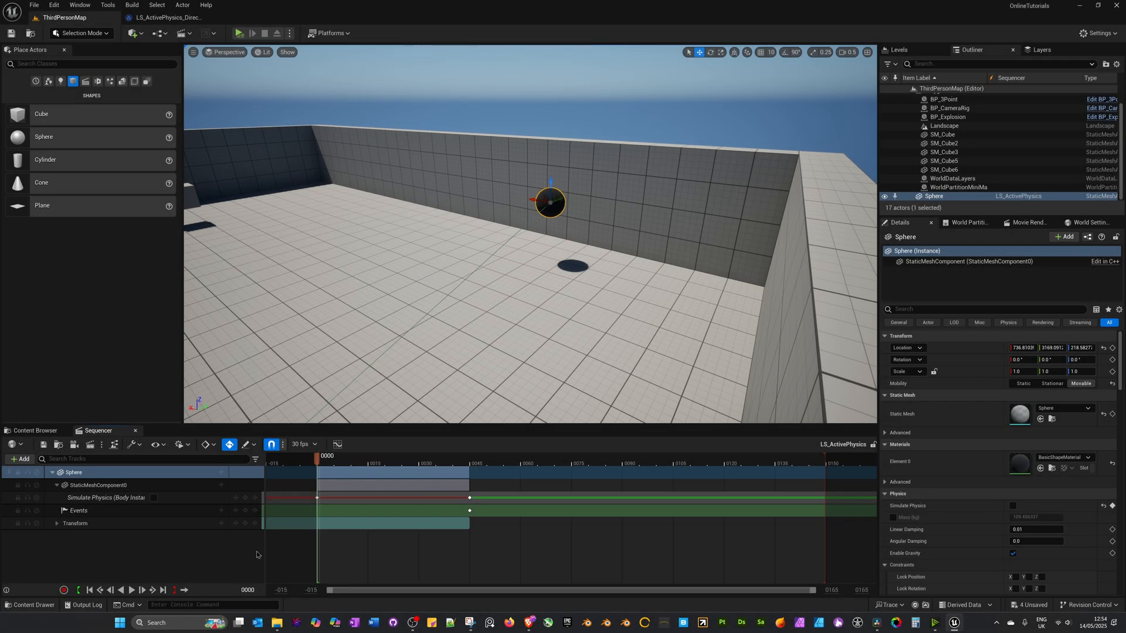
mouse_move(101, 536)
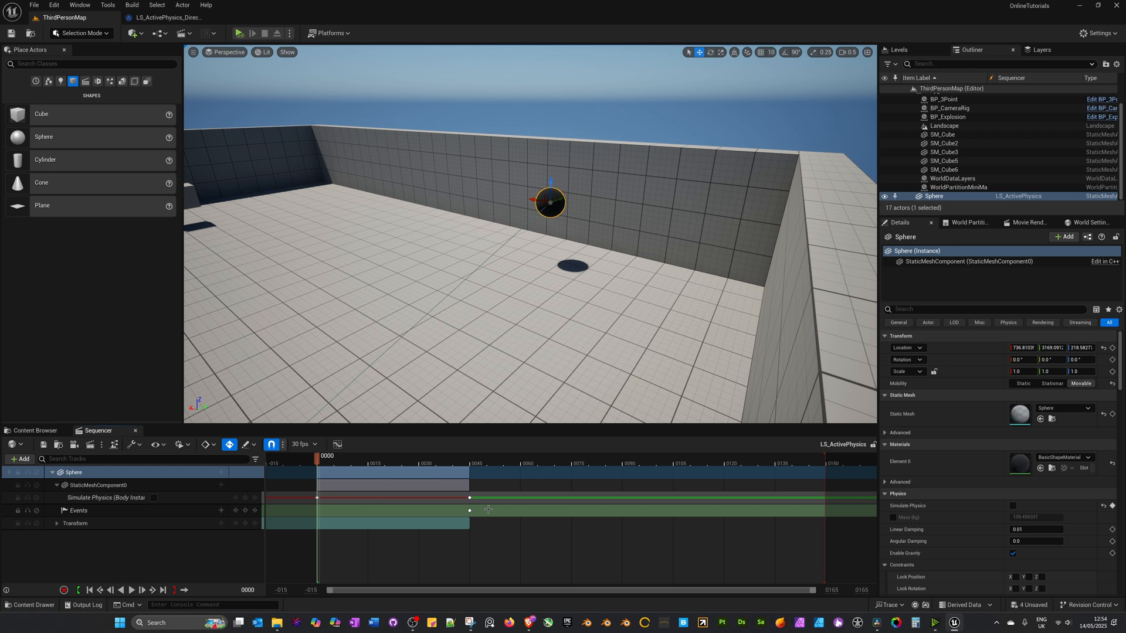
- Place a Sphere above the floor, set its Mobility to Movable and add it to LS_ActivePhysics
left_click(251, 33)
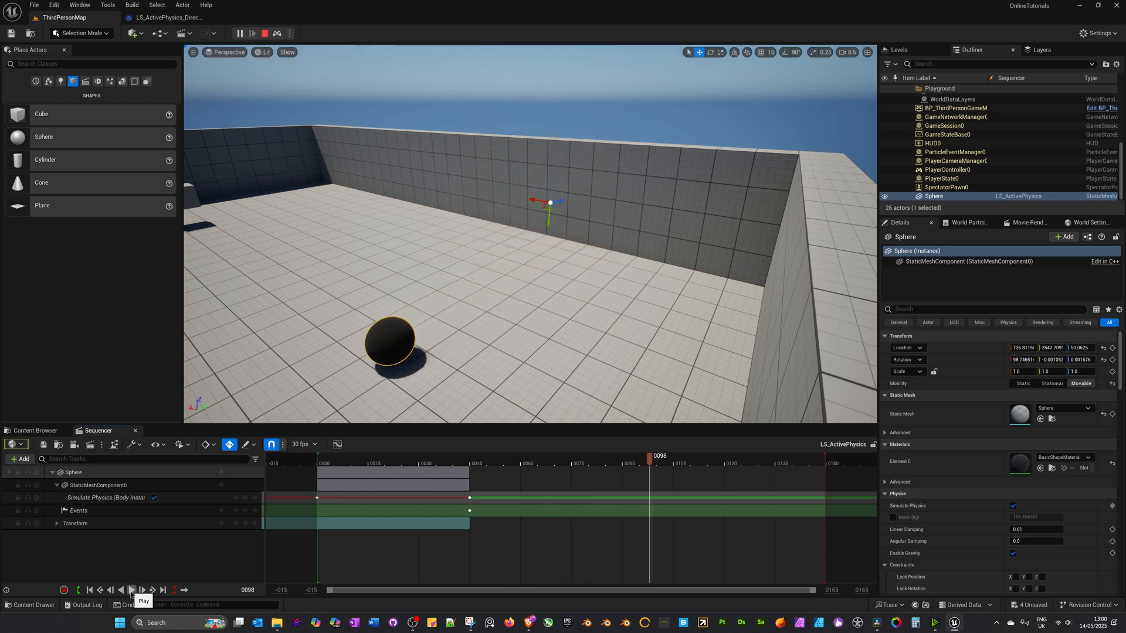
left_click(131, 590)
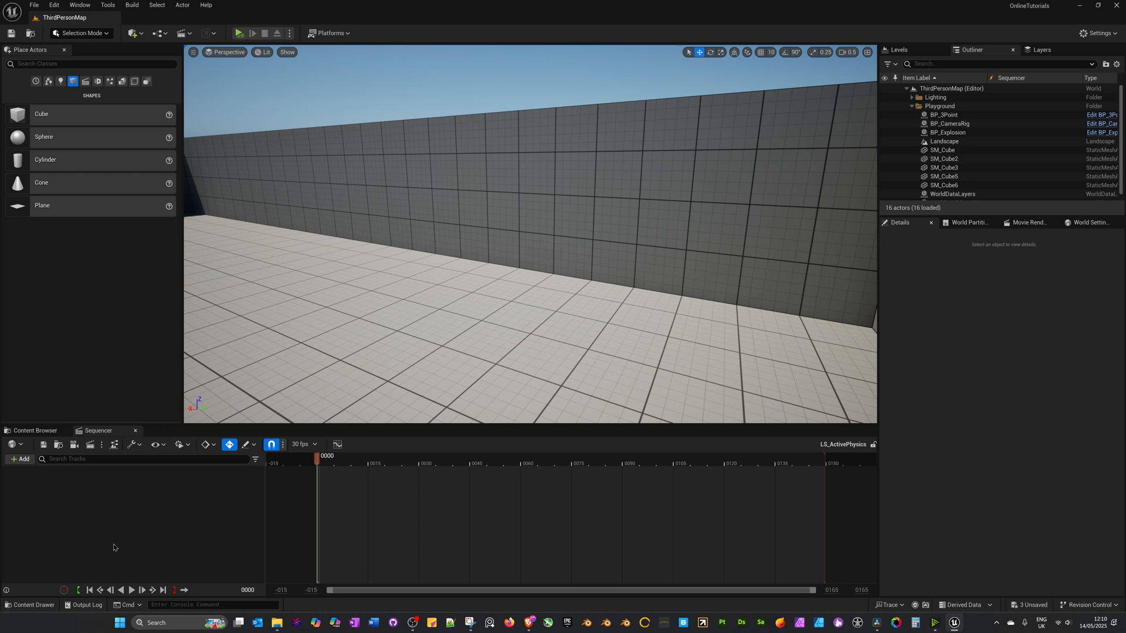
mouse_move(361, 443)
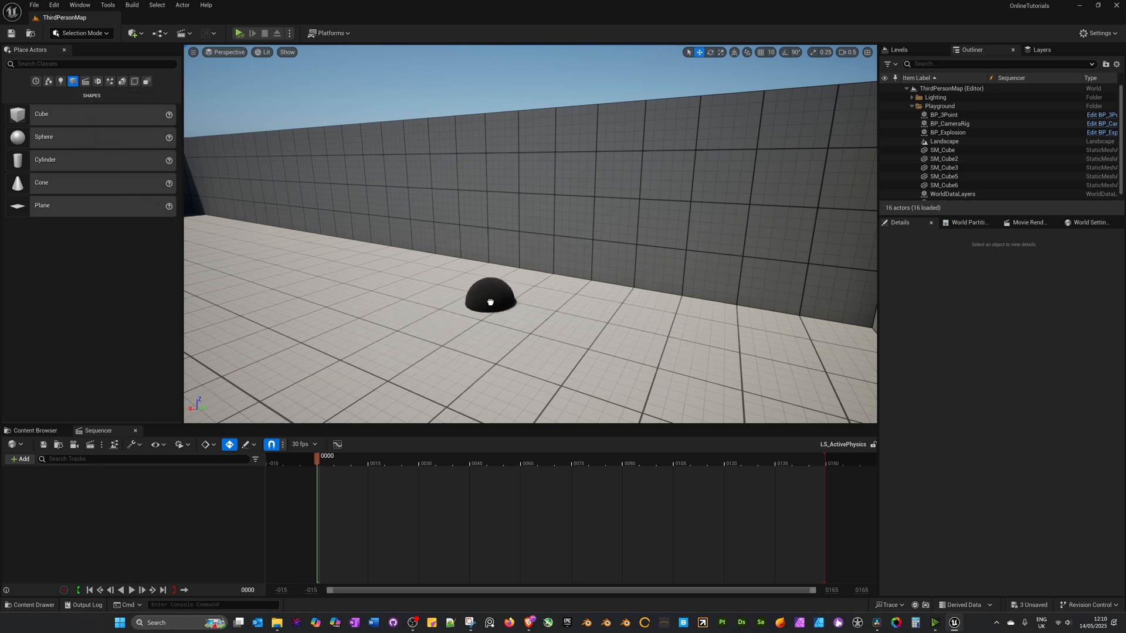
left_click(490, 302)
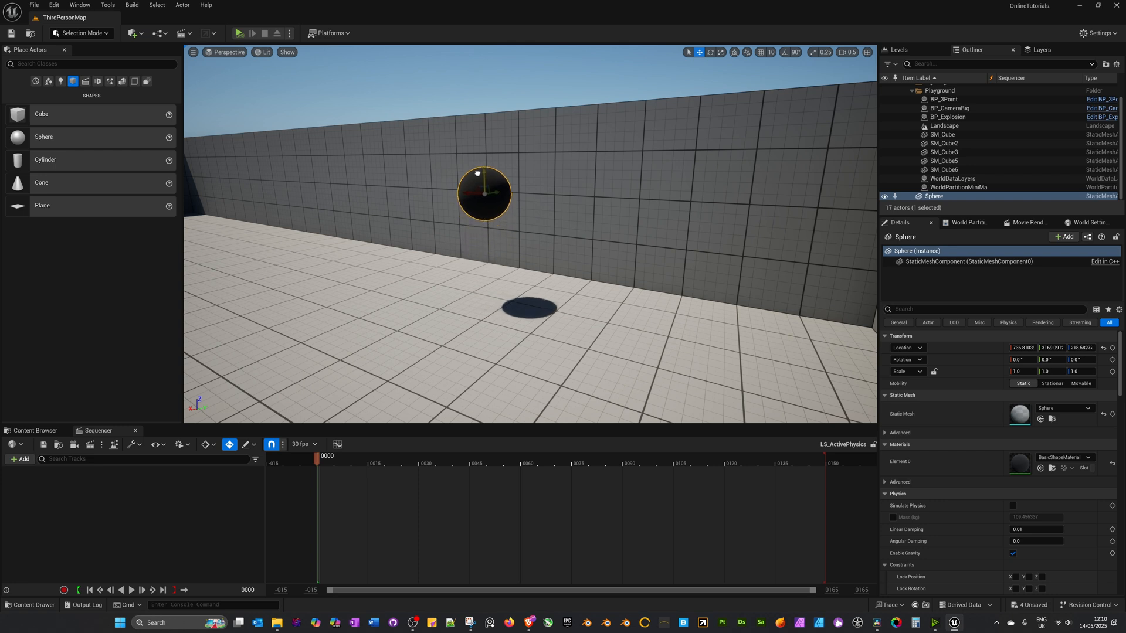
left_click(911, 91)
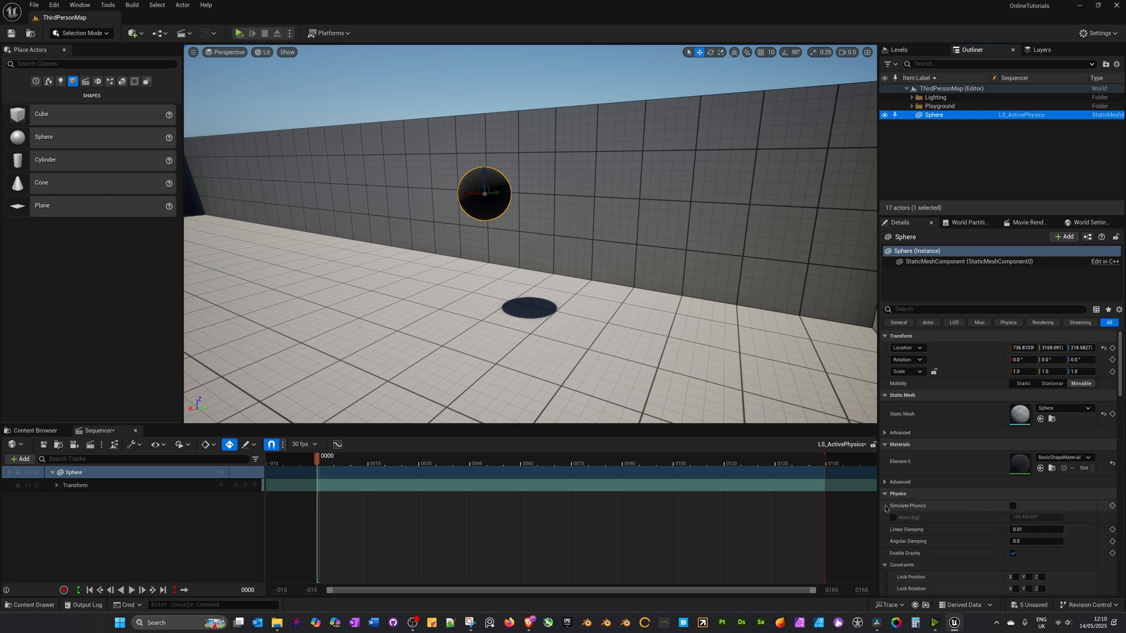
- Key Simulate Physics off at frame 0 and on at frame 45
left_click(1112, 505)
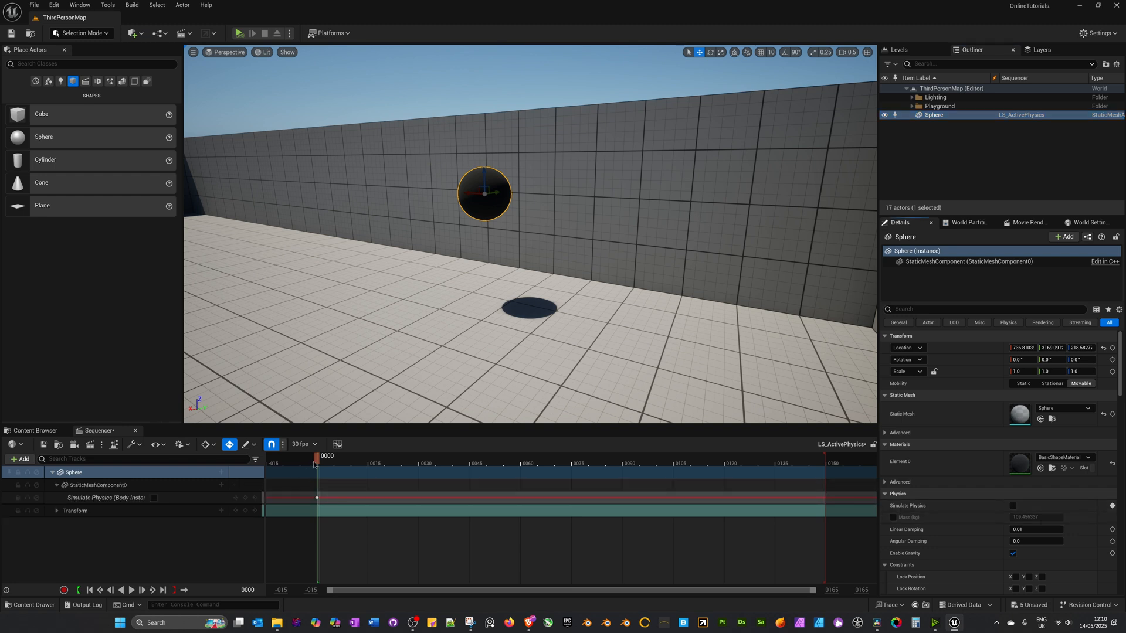
left_click(445, 456)
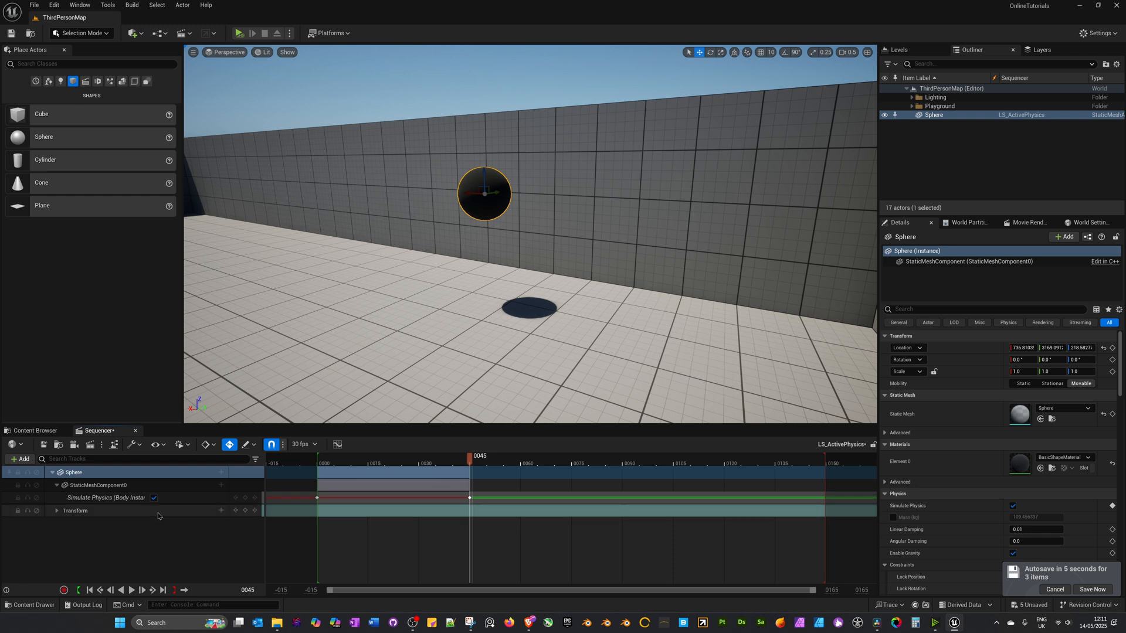
- Trim the sphere's Transform section right so it ends at frame 45
left_click(75, 510)
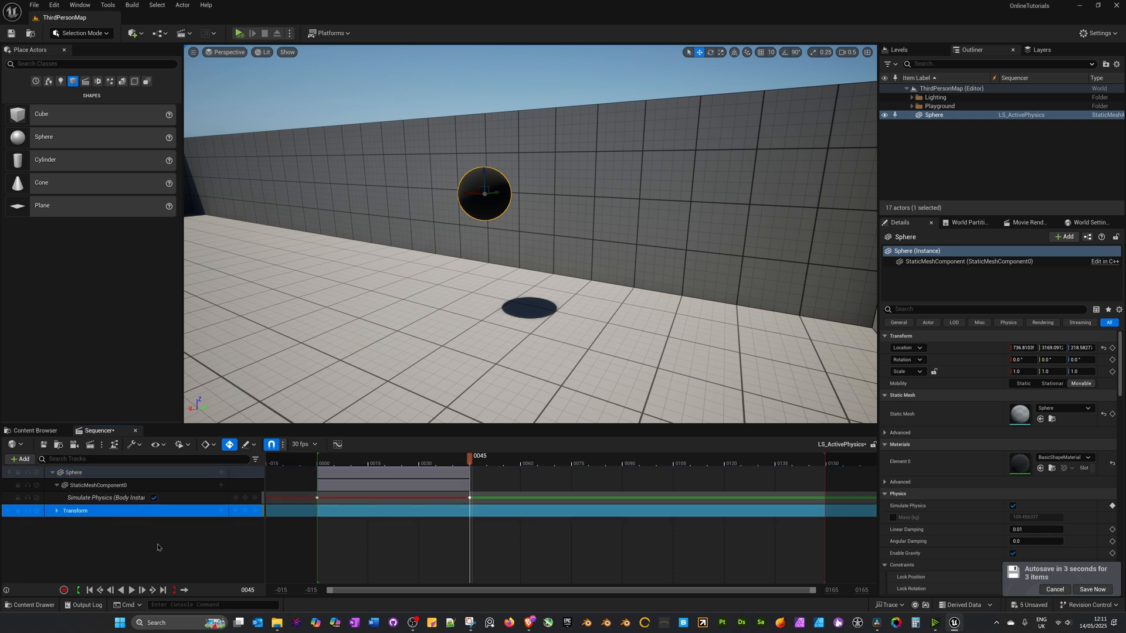
mouse_move(521, 115)
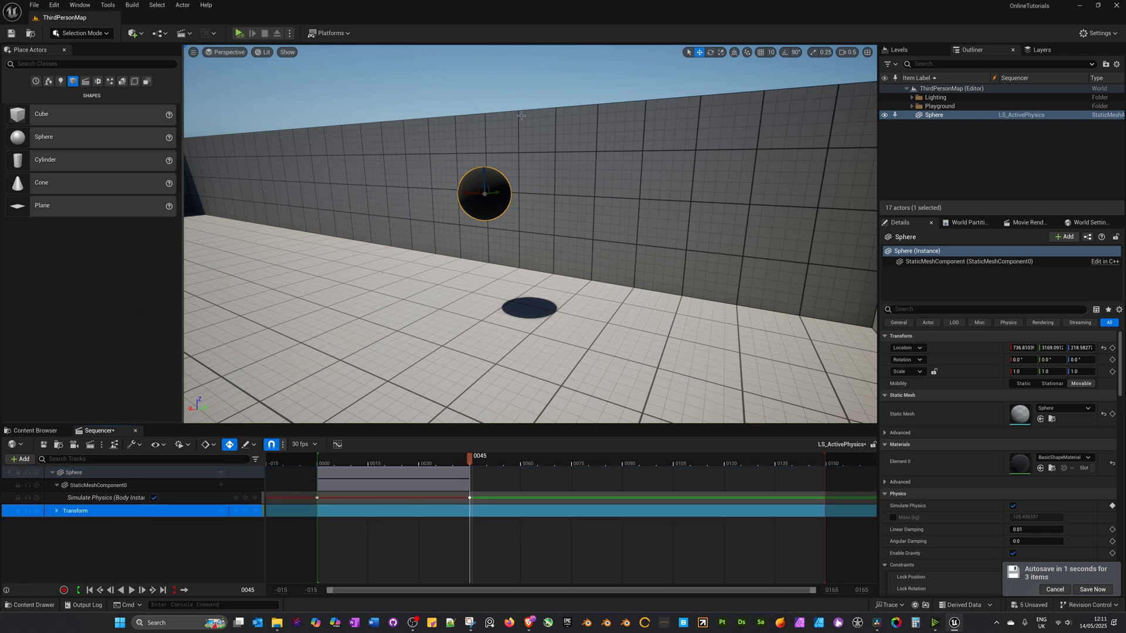
left_click(1091, 590)
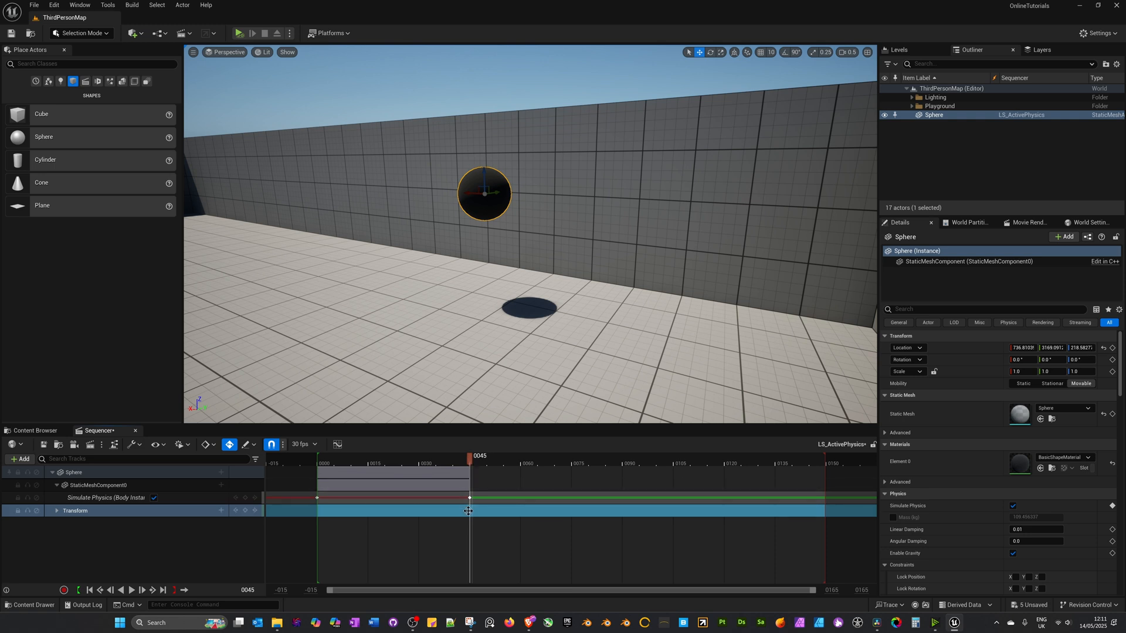
right_click(469, 510)
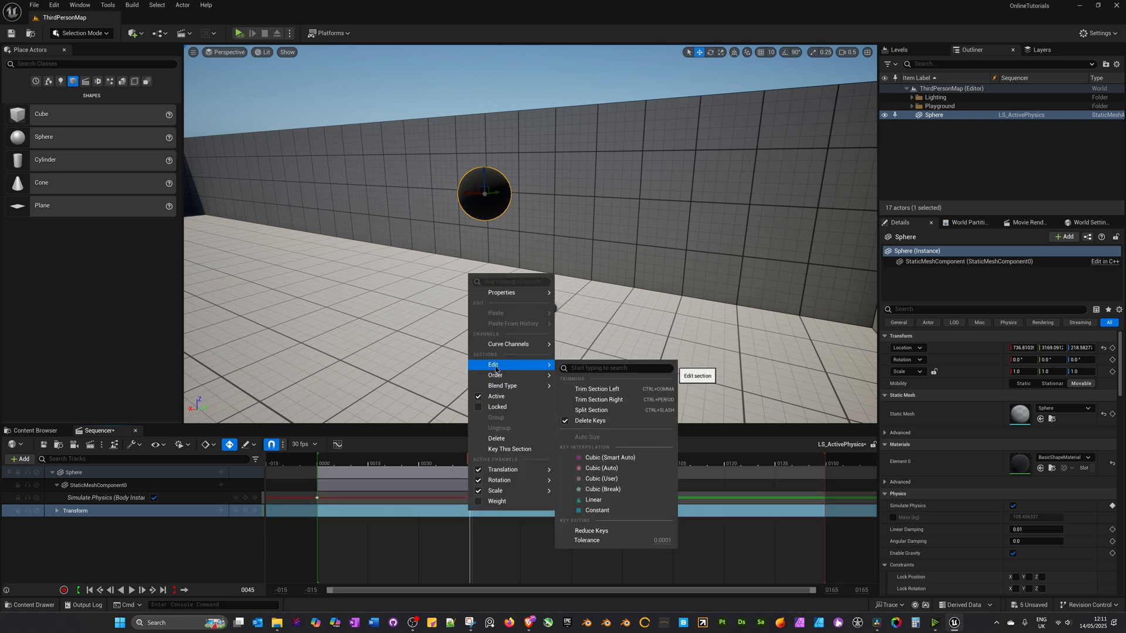
mouse_move(596, 398)
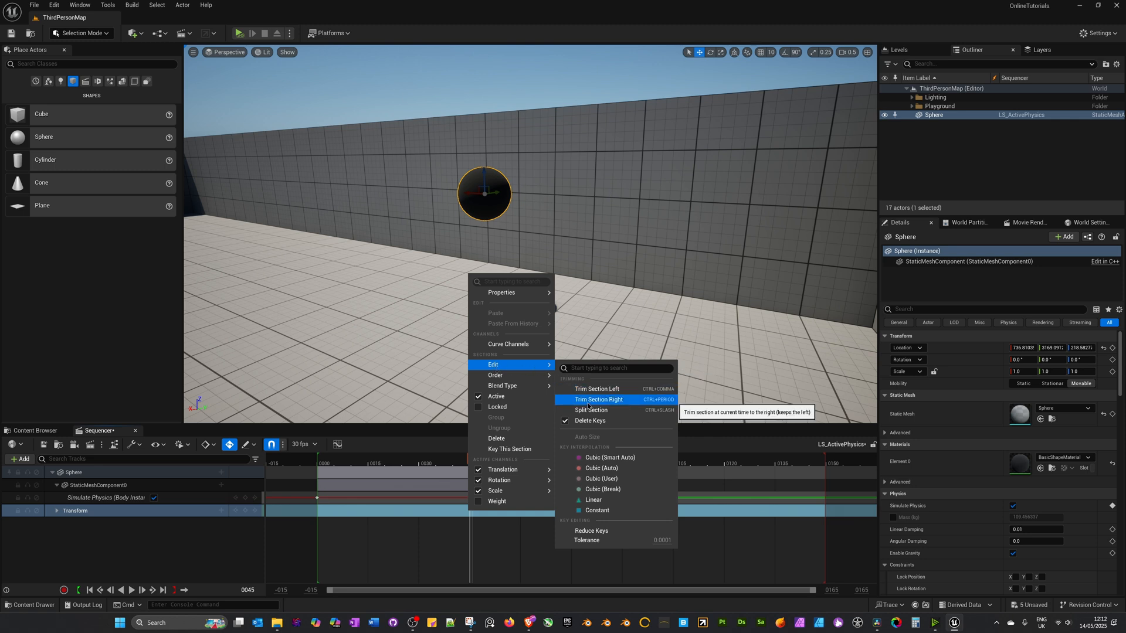
left_click(597, 399)
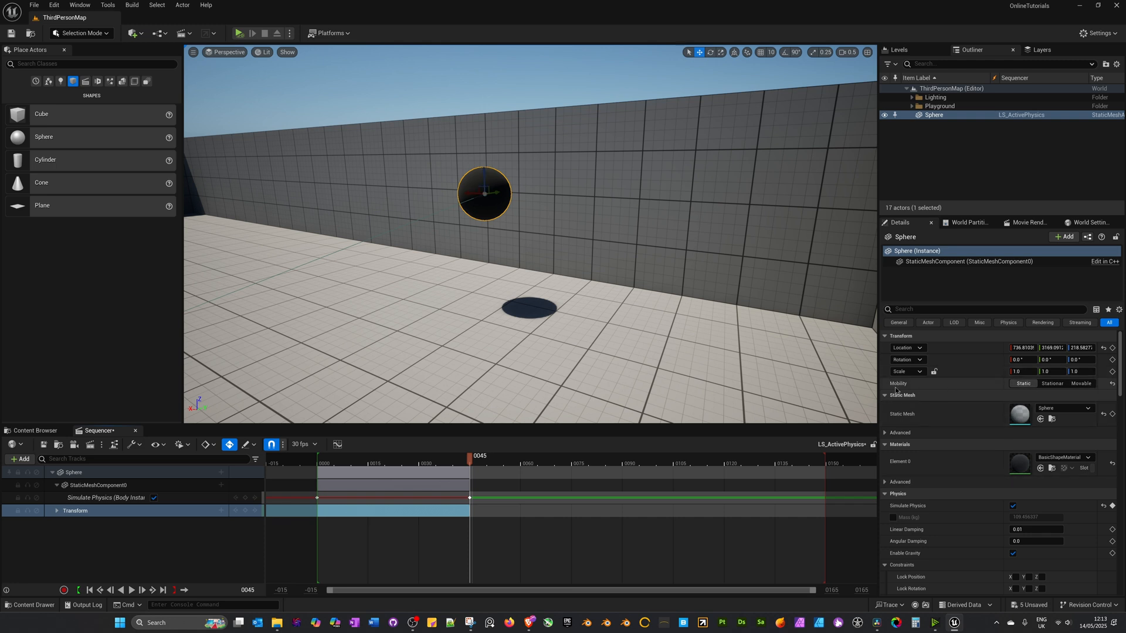
- Set the sphere's Mobility back to Movable and rewind the sequence to frame 0
left_click(1080, 382)
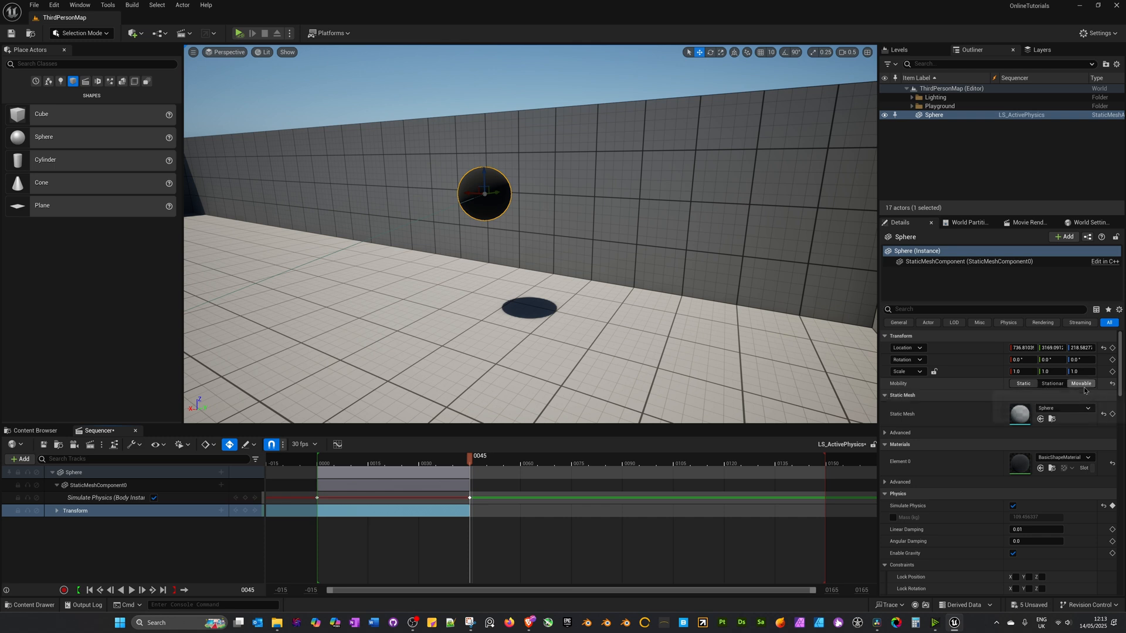
mouse_move(1081, 382)
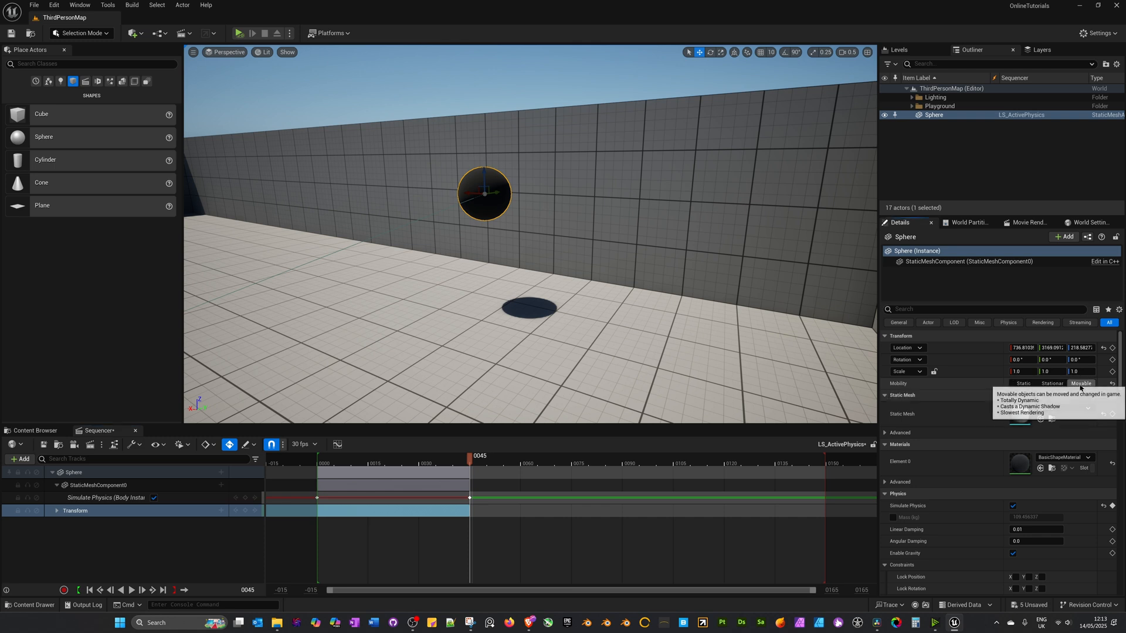
left_click(334, 462)
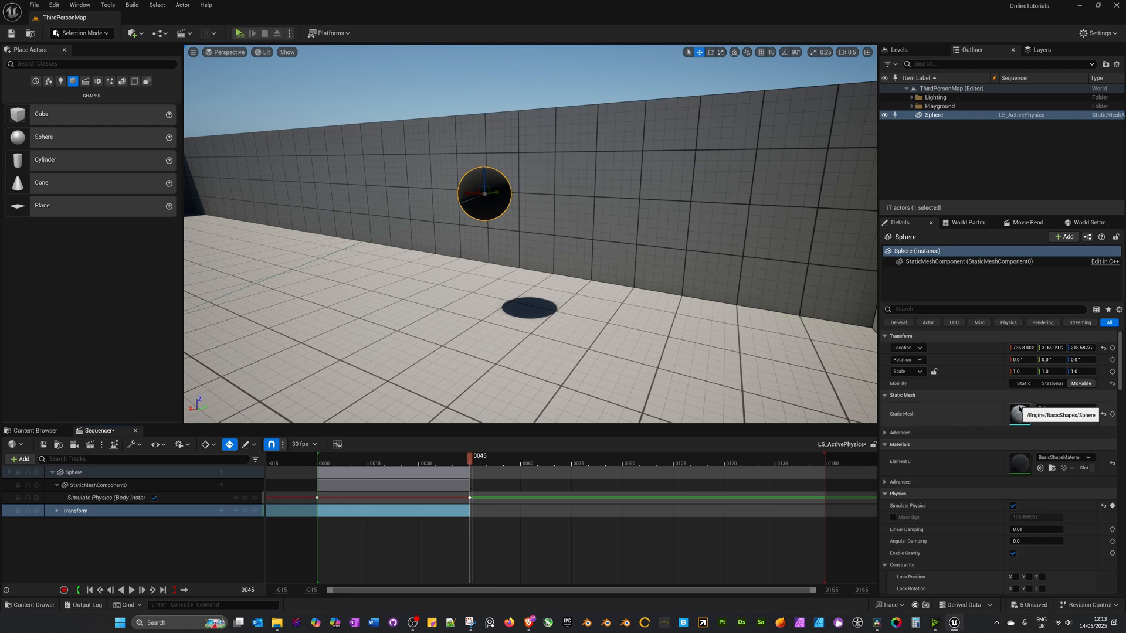
left_click(1062, 414)
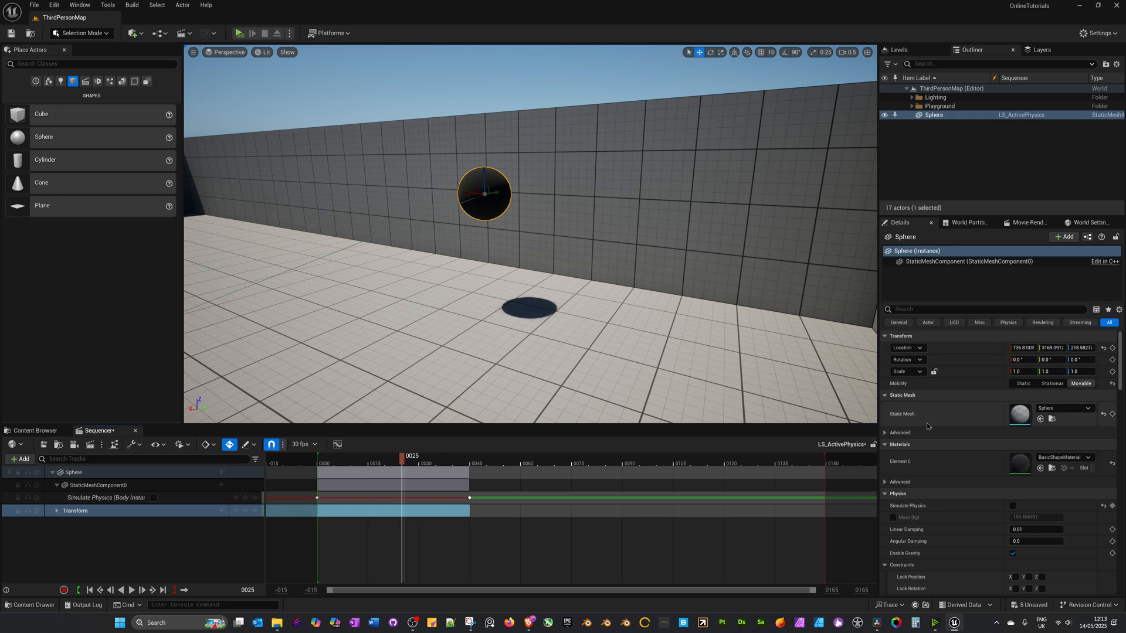
left_click(78, 590)
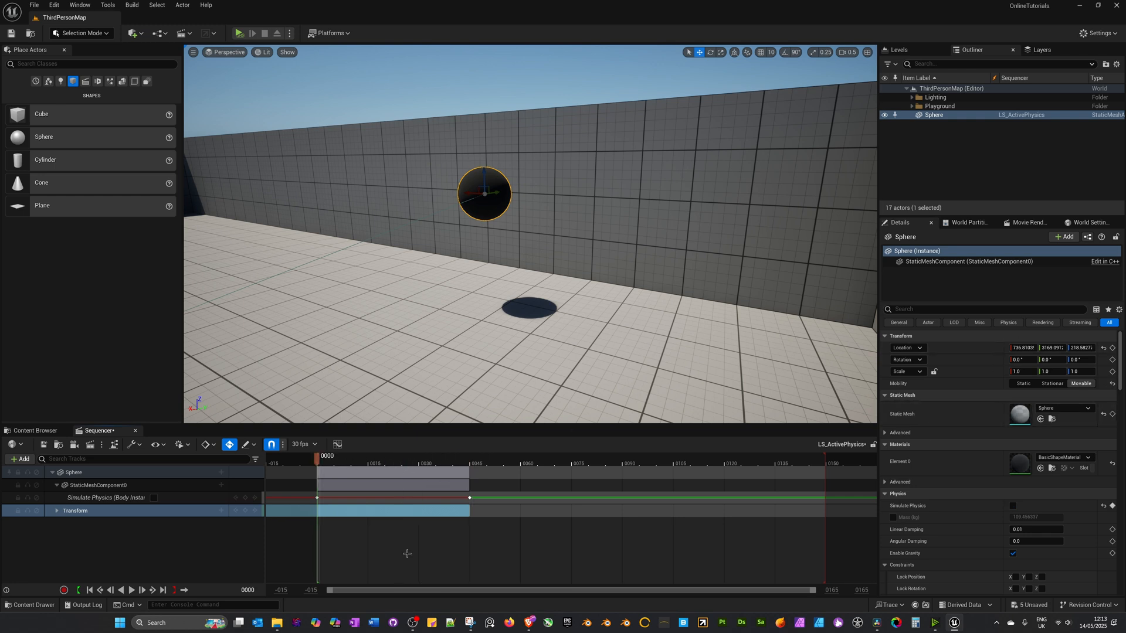
mouse_move(313, 247)
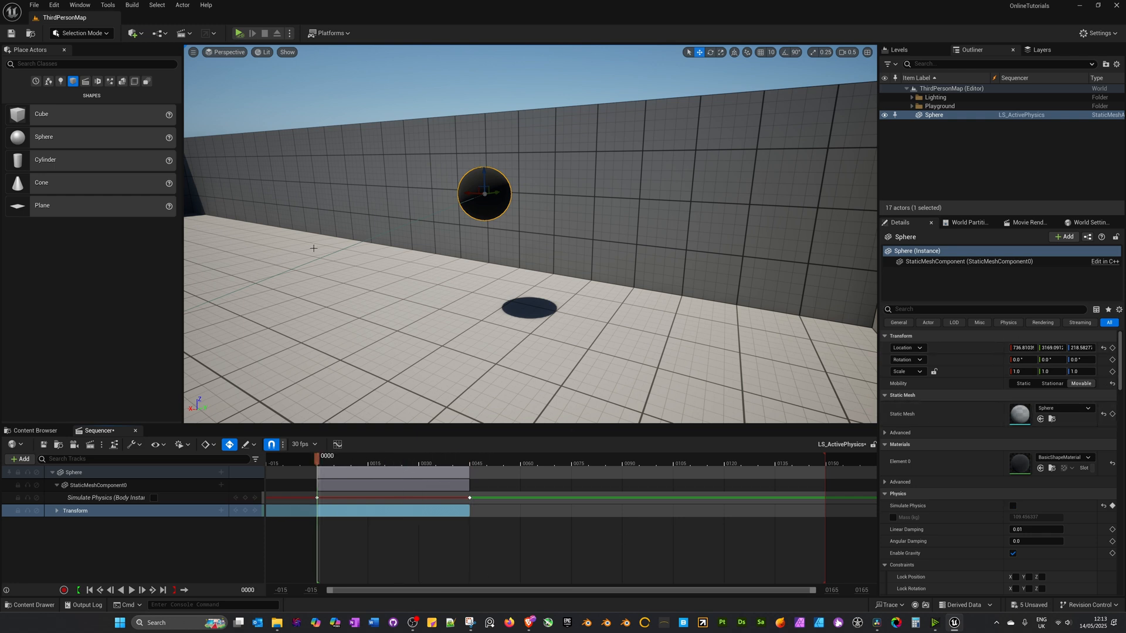
mouse_move(240, 33)
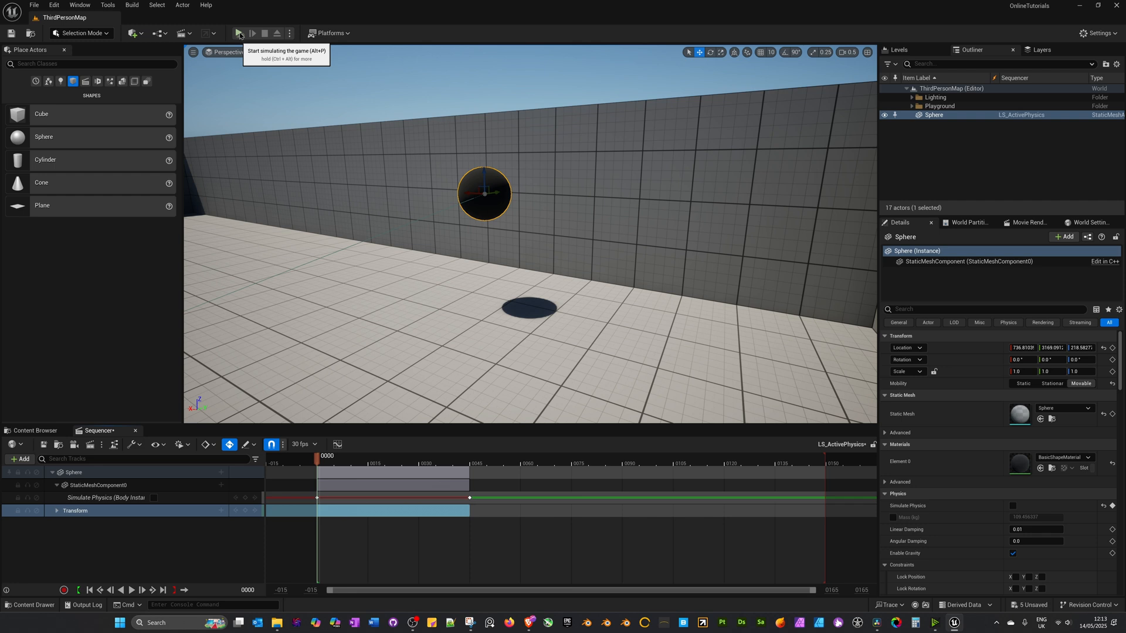
- Simulate the level, play the sequence to watch physics switch on at frame 45, then stop
left_click(239, 33)
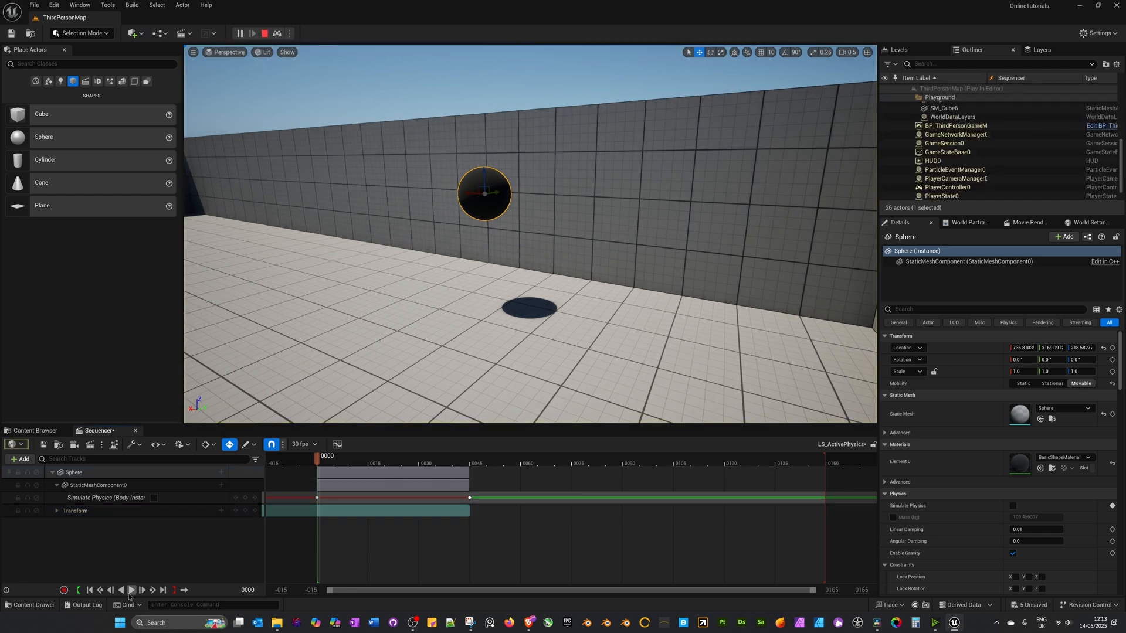
left_click(131, 590)
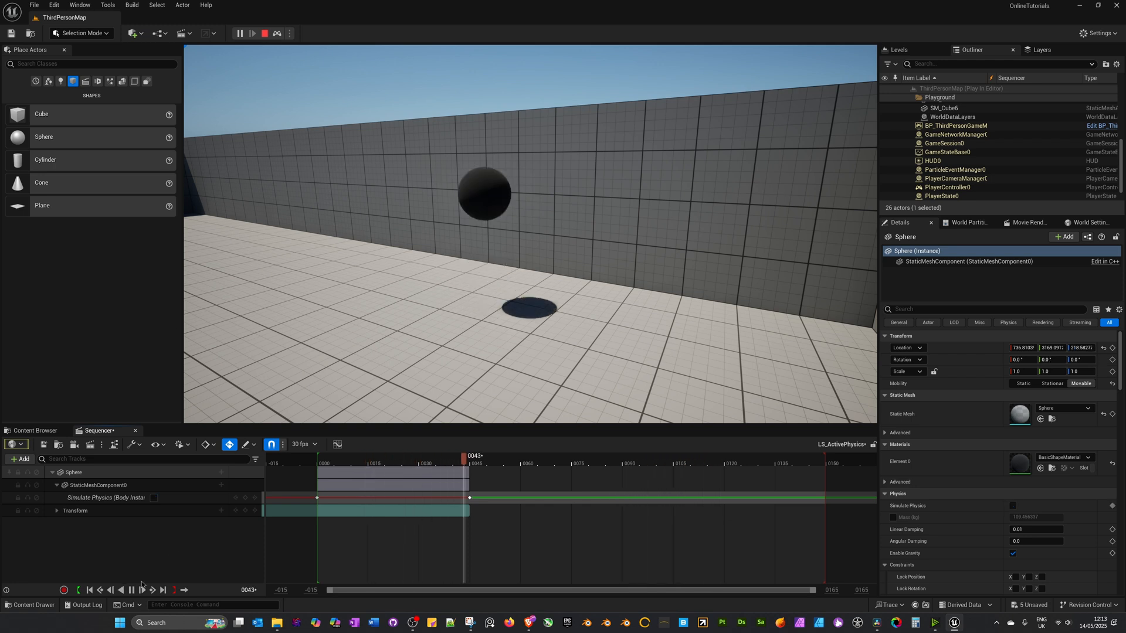
left_click(264, 33)
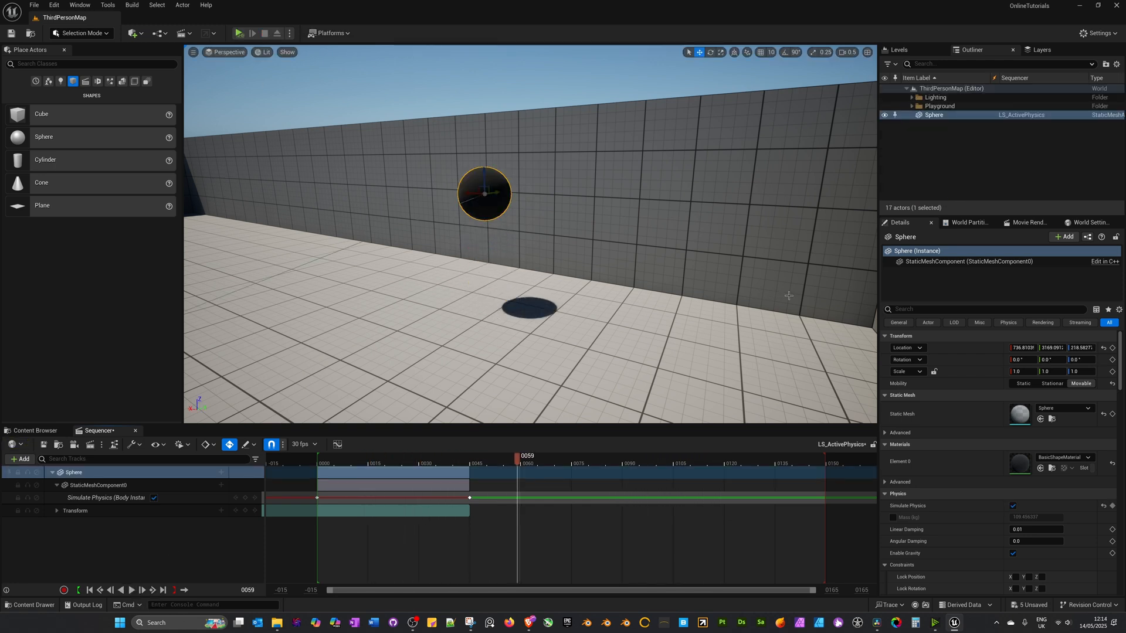
mouse_move(424, 226)
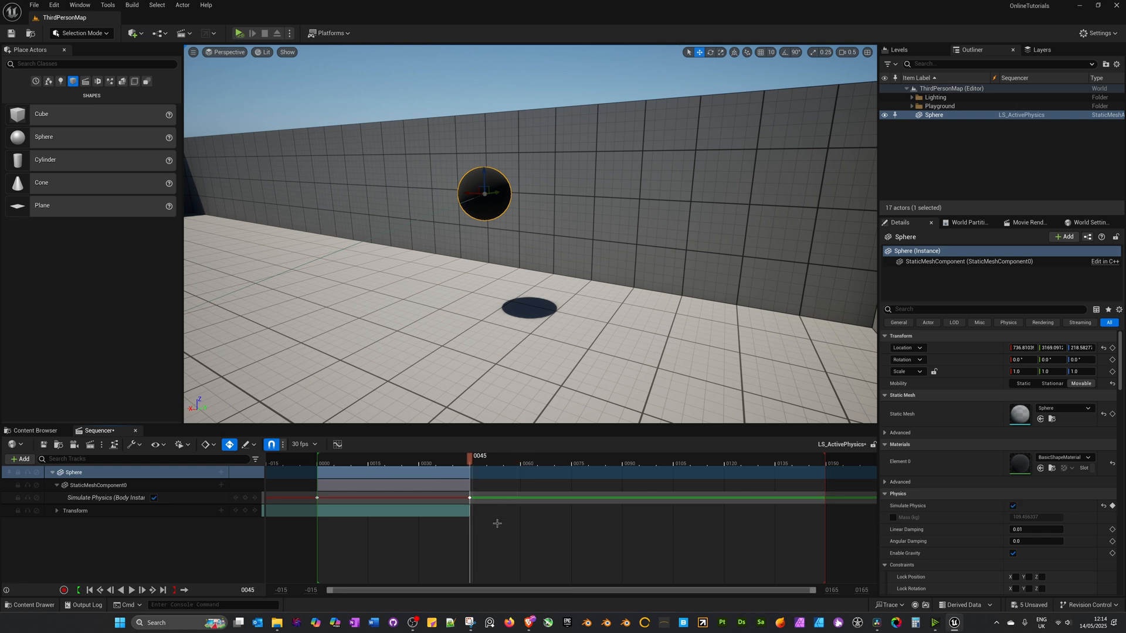
mouse_move(559, 467)
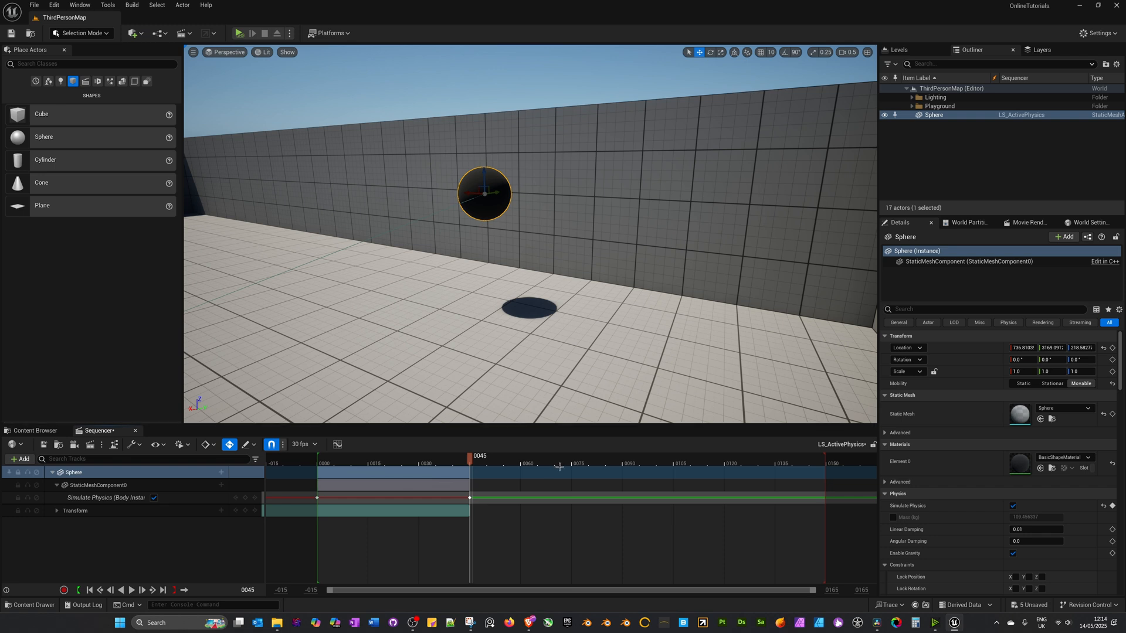
- Expand the sphere's Transform track to show its Location X, Y, Z values
left_click(56, 510)
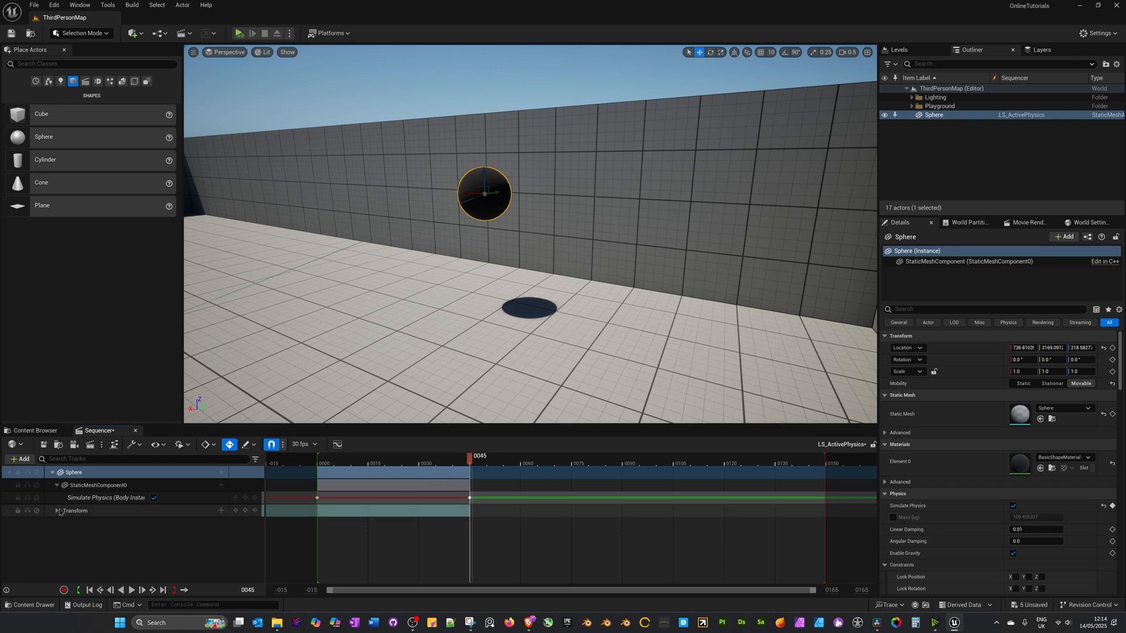
left_click(60, 510)
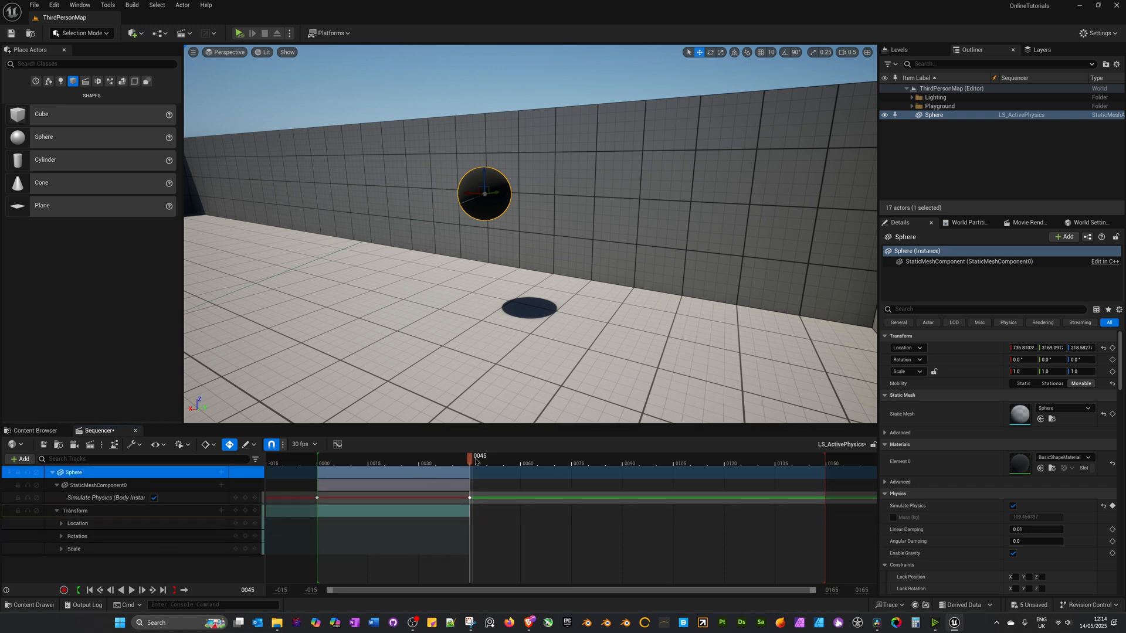
left_click(61, 523)
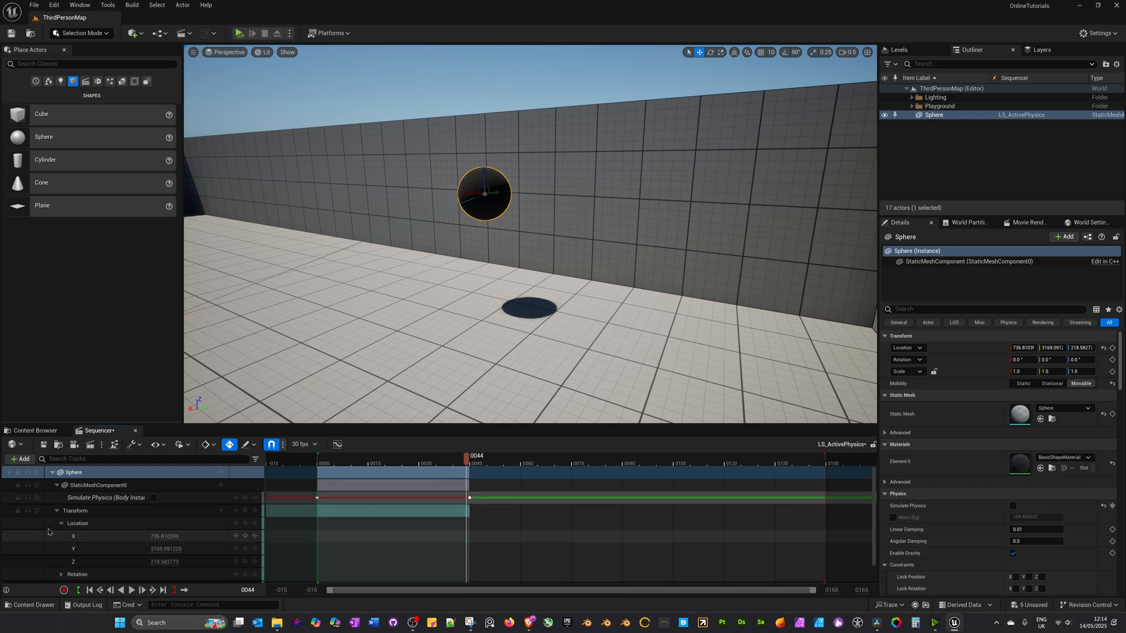
mouse_move(82, 521)
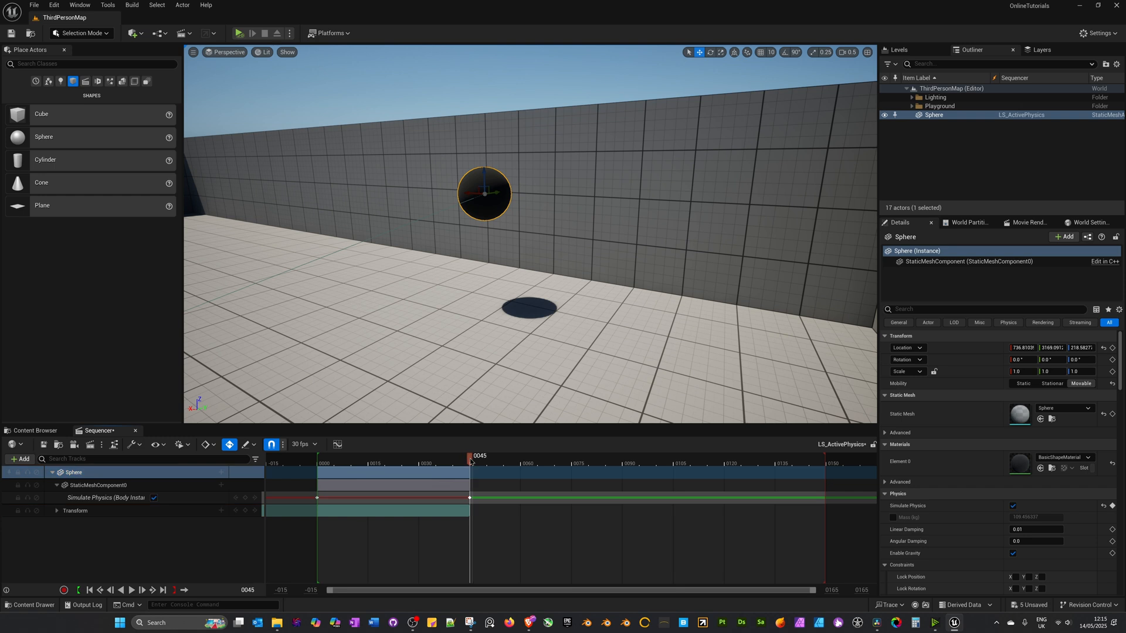
mouse_move(447, 220)
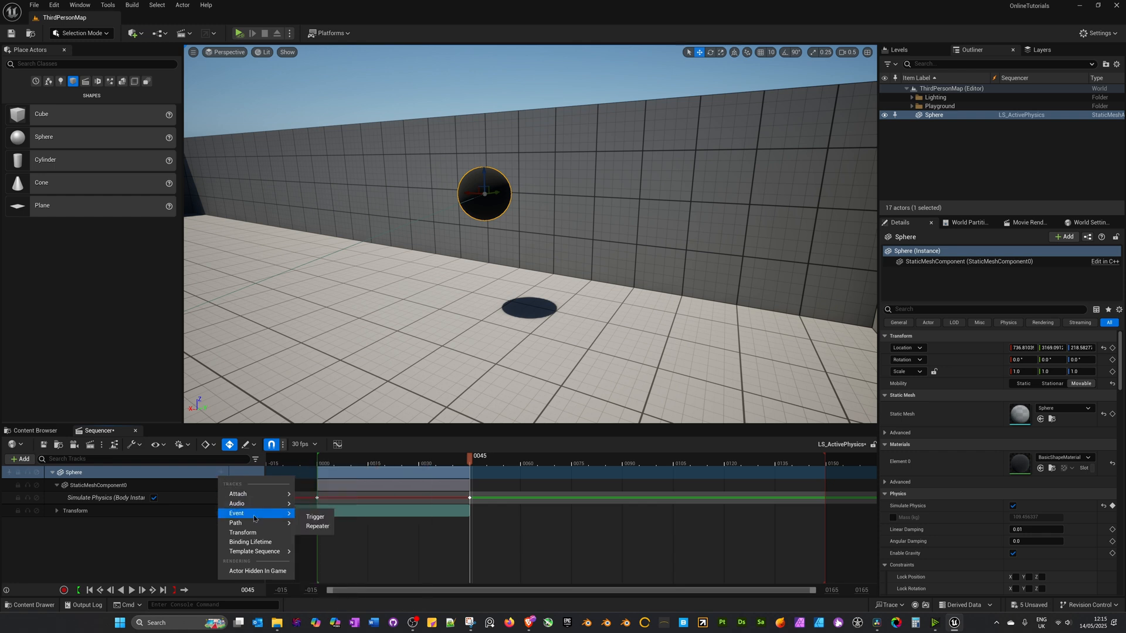
mouse_move(314, 517)
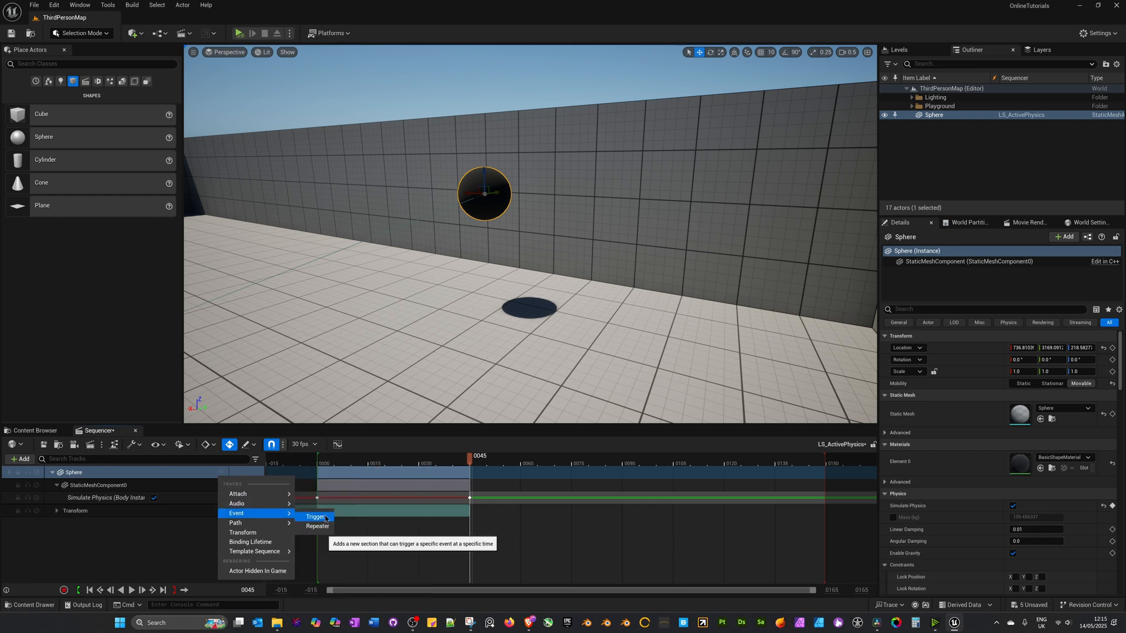
- Add an Event Trigger track to the Sphere with a key at frame 45
left_click(315, 516)
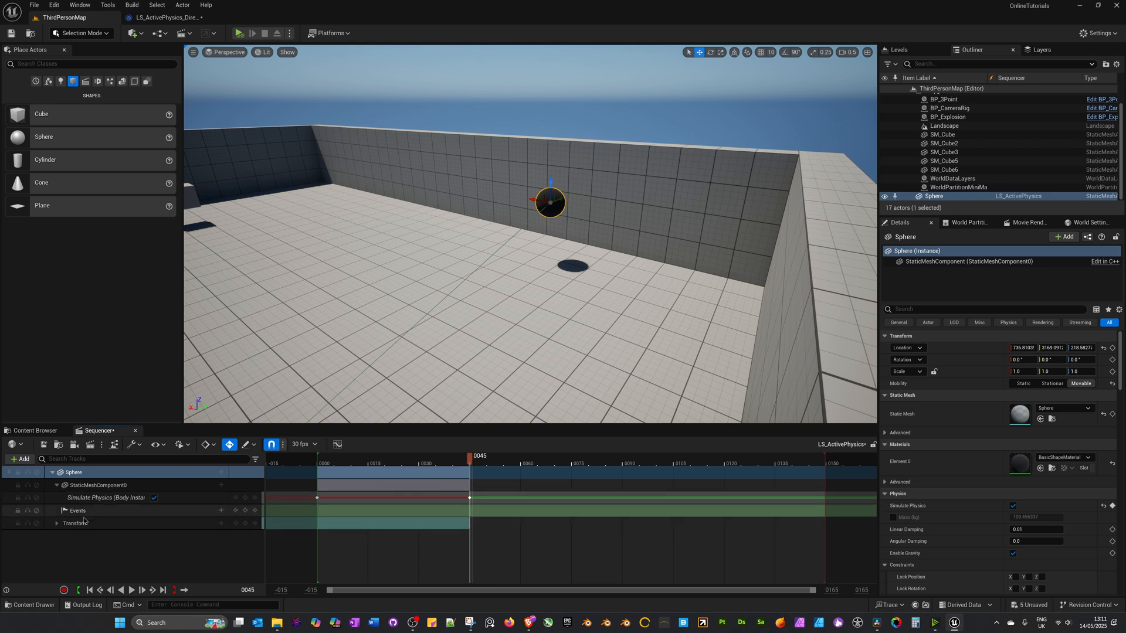
left_click(78, 510)
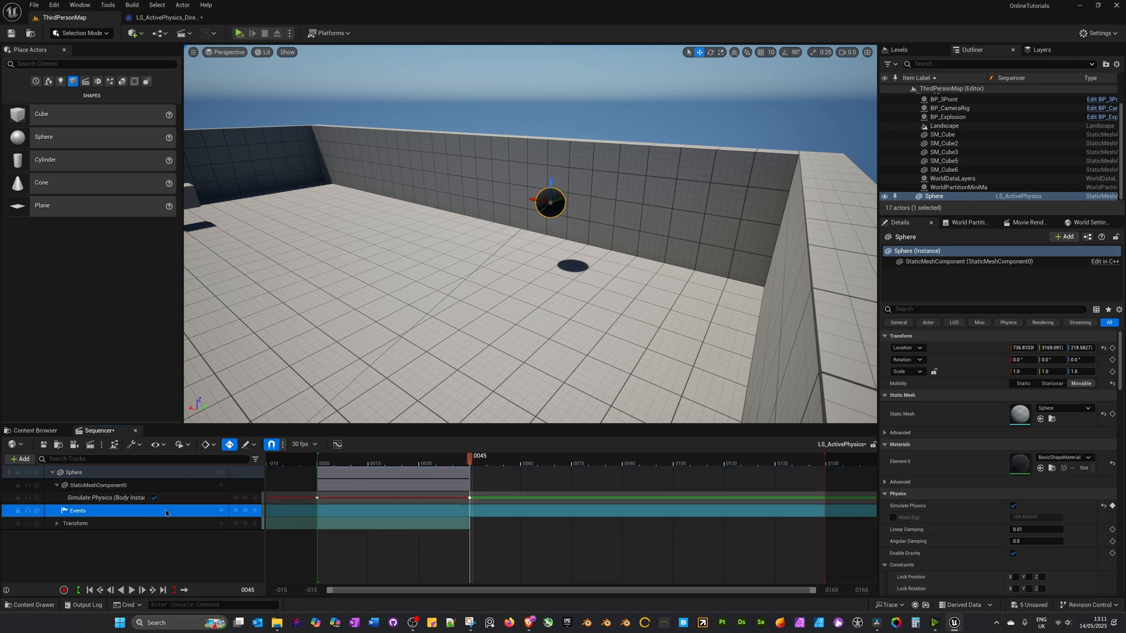
mouse_move(245, 510)
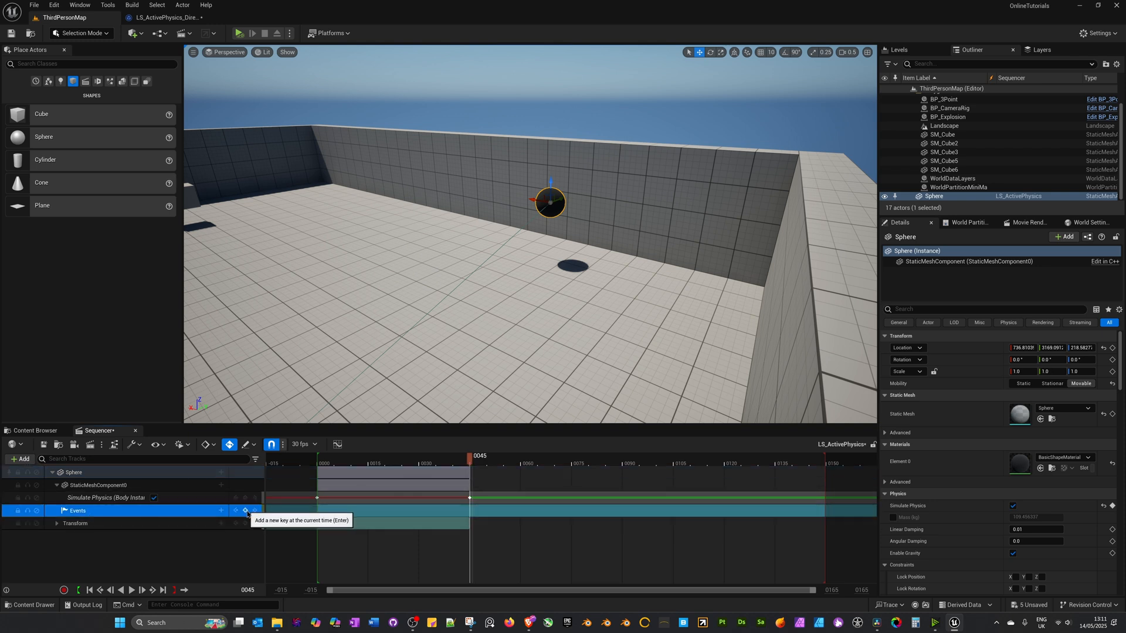
left_click(245, 510)
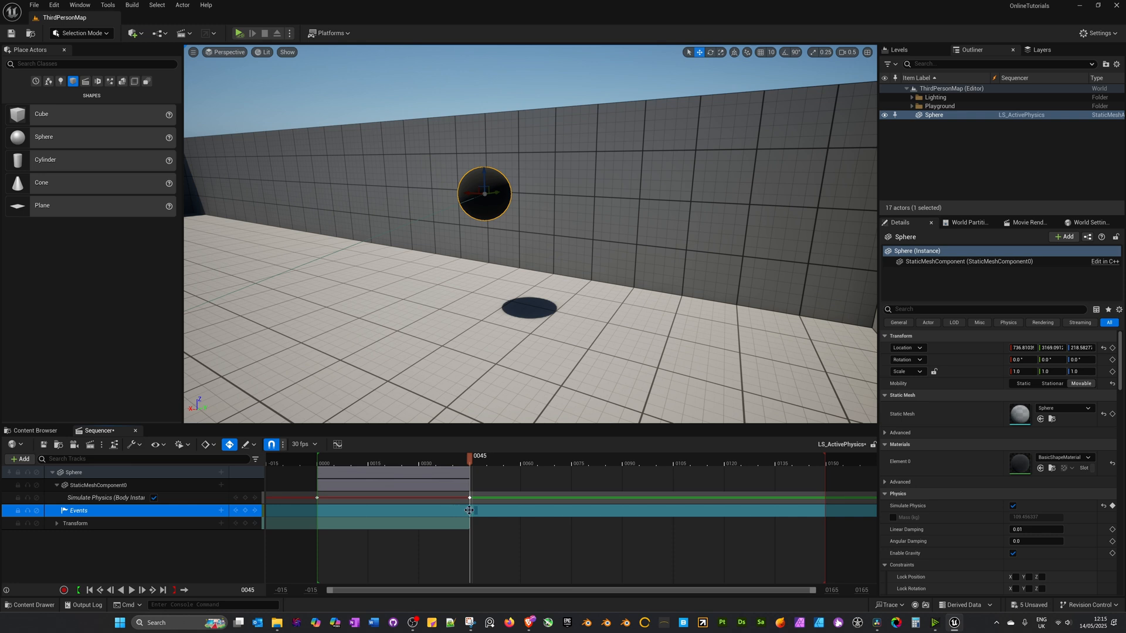
- Create a new endpoint for the event key, producing a Sphere_Event node in the director blueprint
right_click(470, 510)
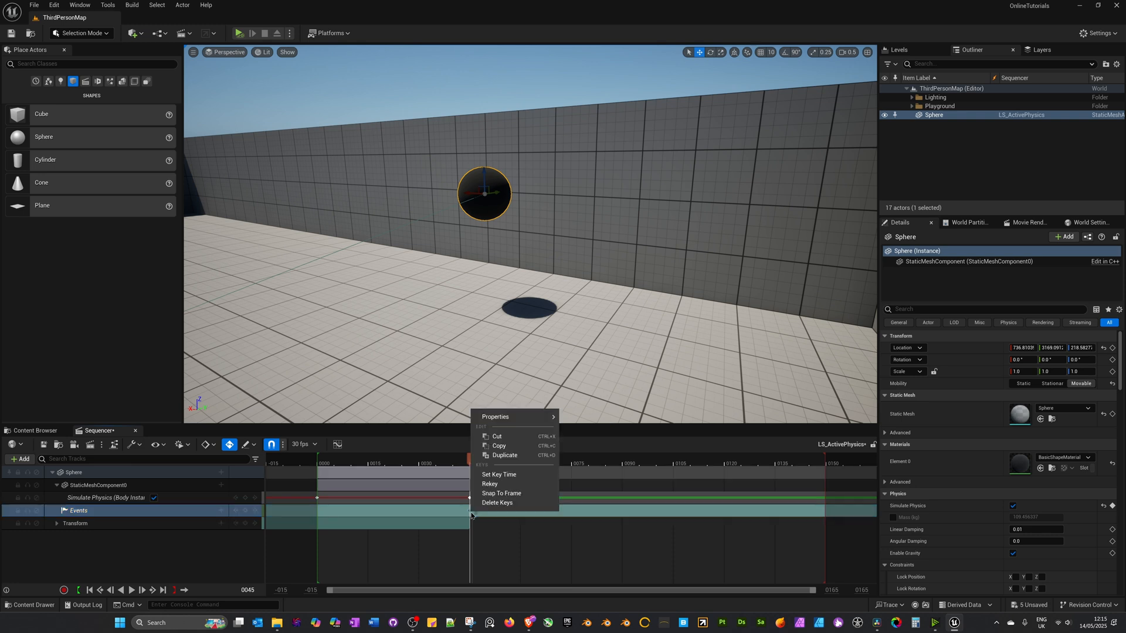
mouse_move(495, 416)
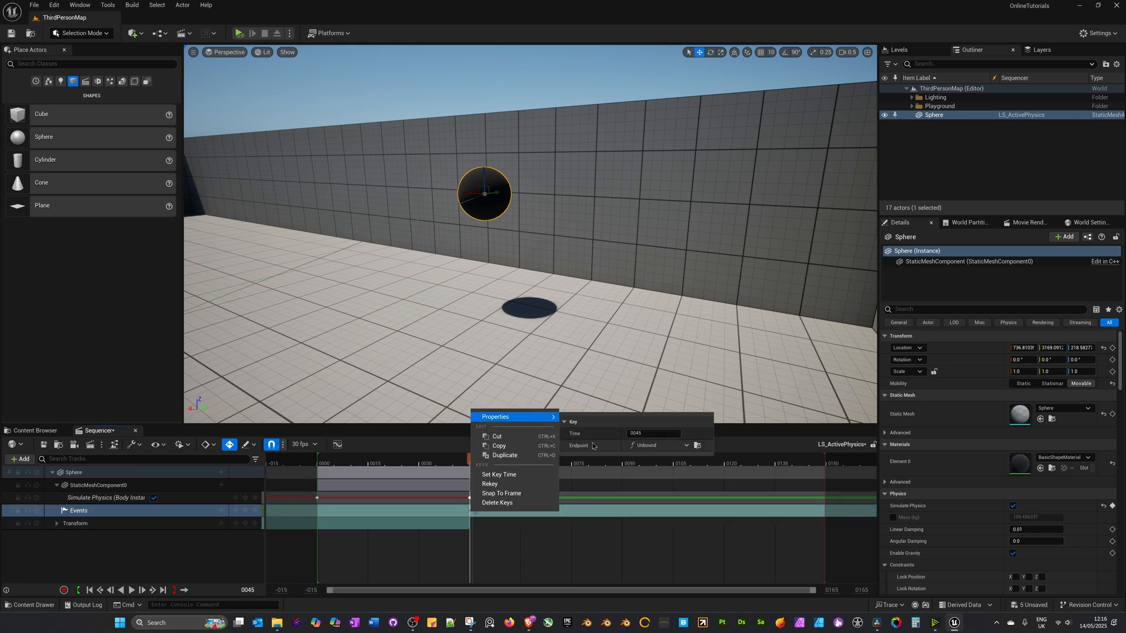
left_click(696, 446)
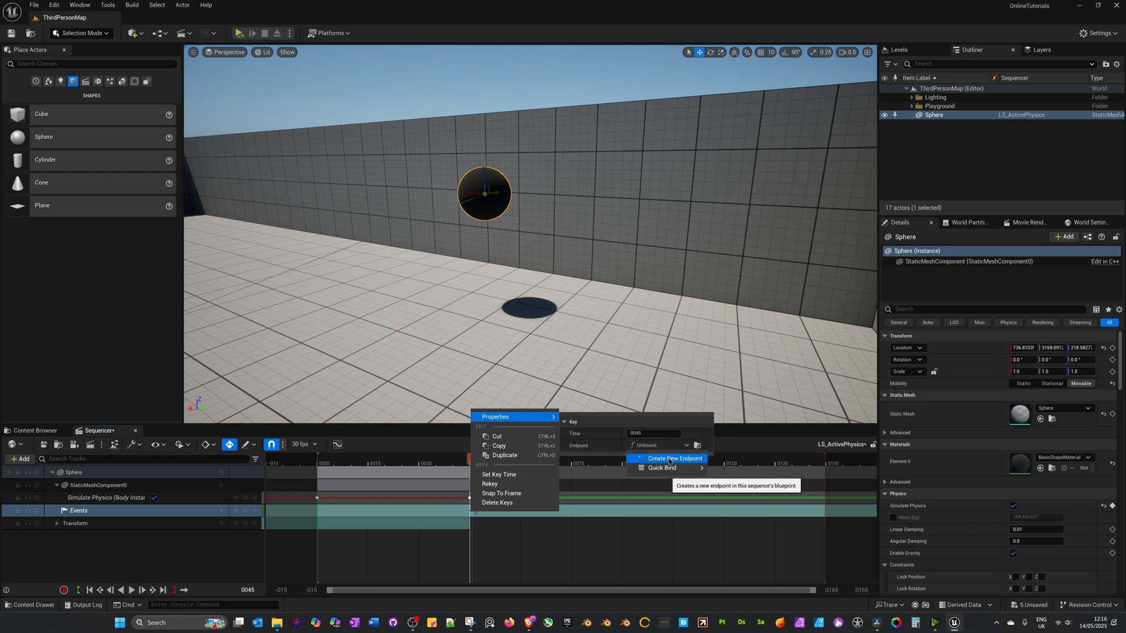
left_click(673, 459)
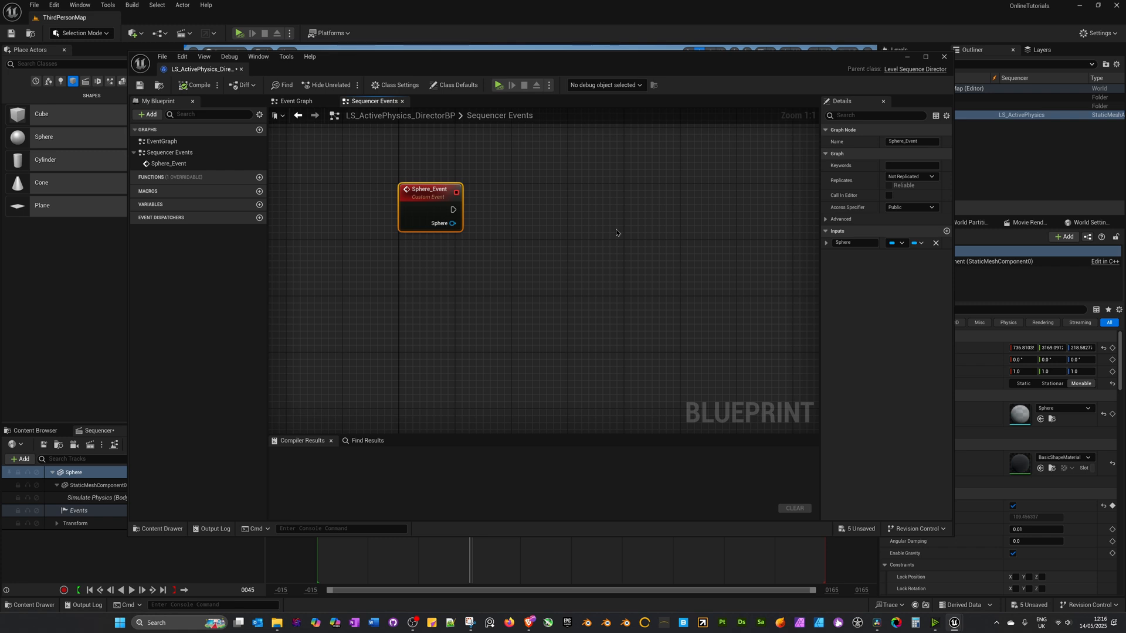
- Wire an Add Impulse node on the sphere's Static Mesh Component from Sphere_Event
left_click(296, 101)
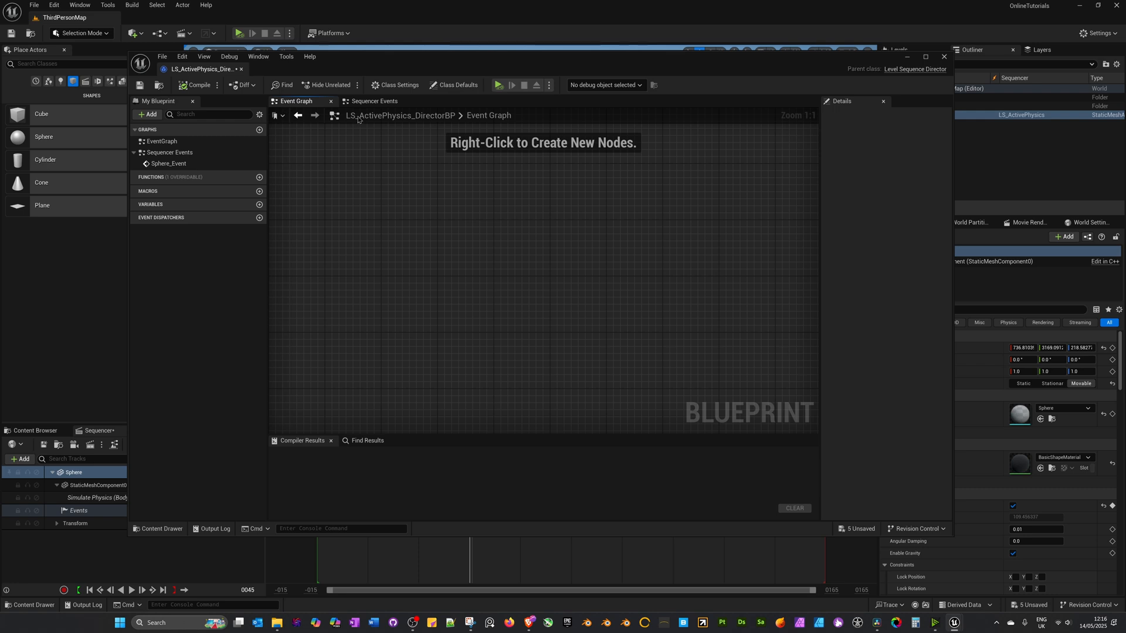
left_click(373, 100)
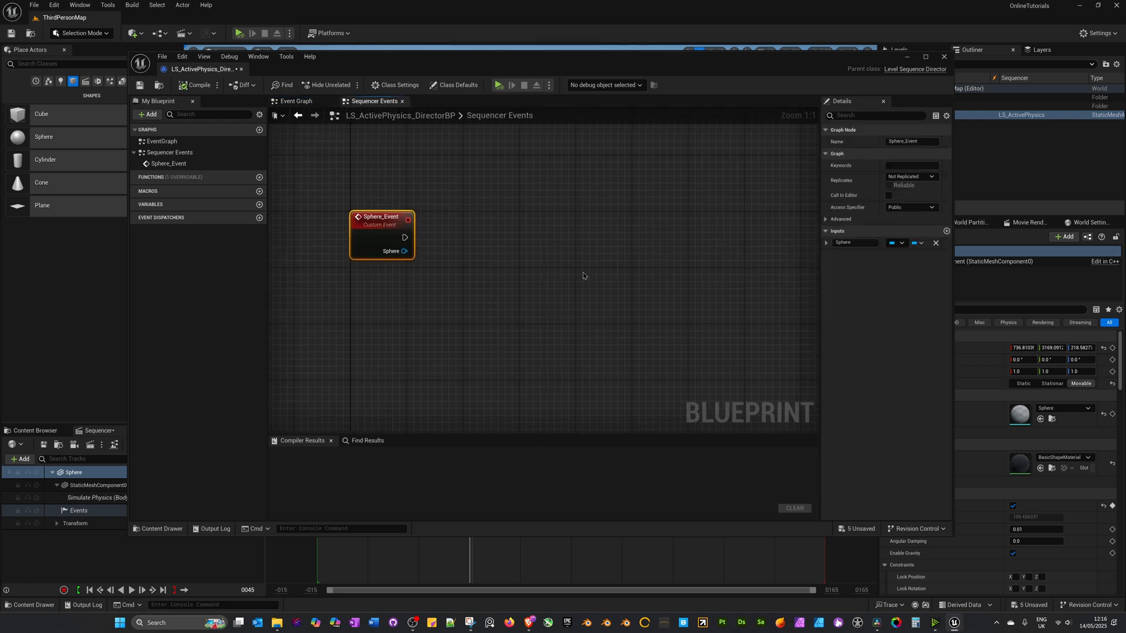
mouse_move(564, 301)
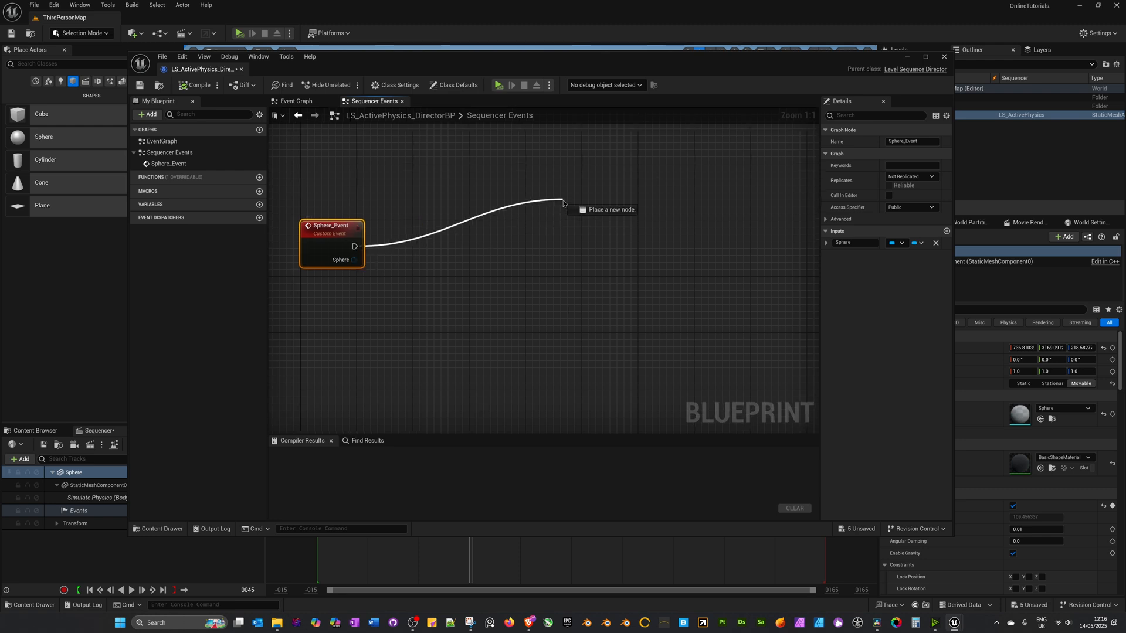
left_click(564, 204)
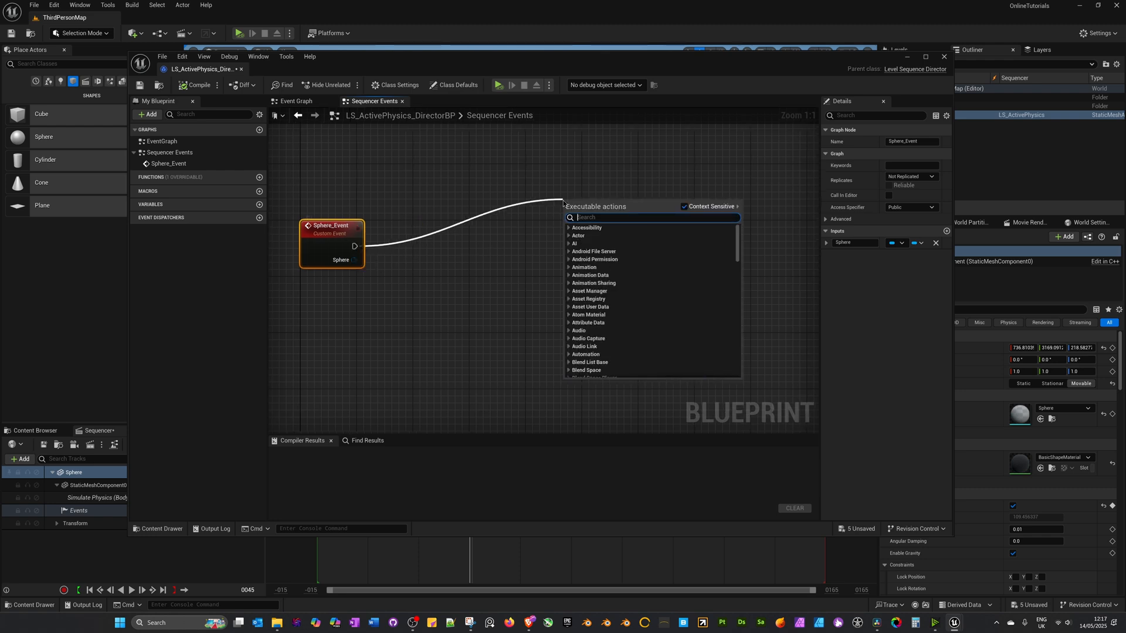
type("add u")
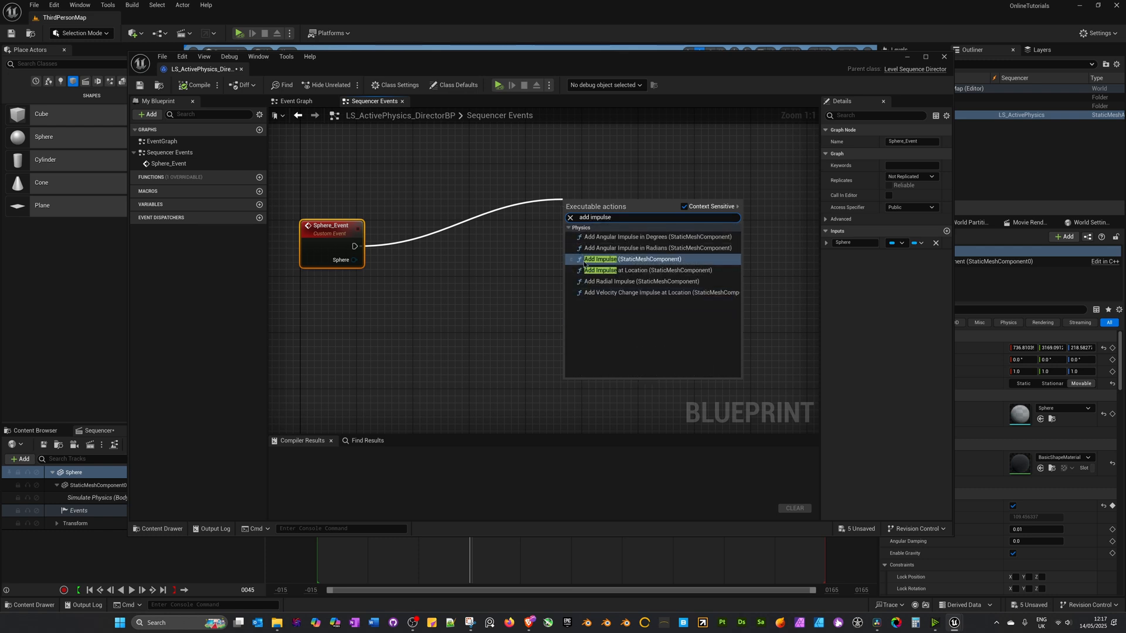
mouse_move(601, 257)
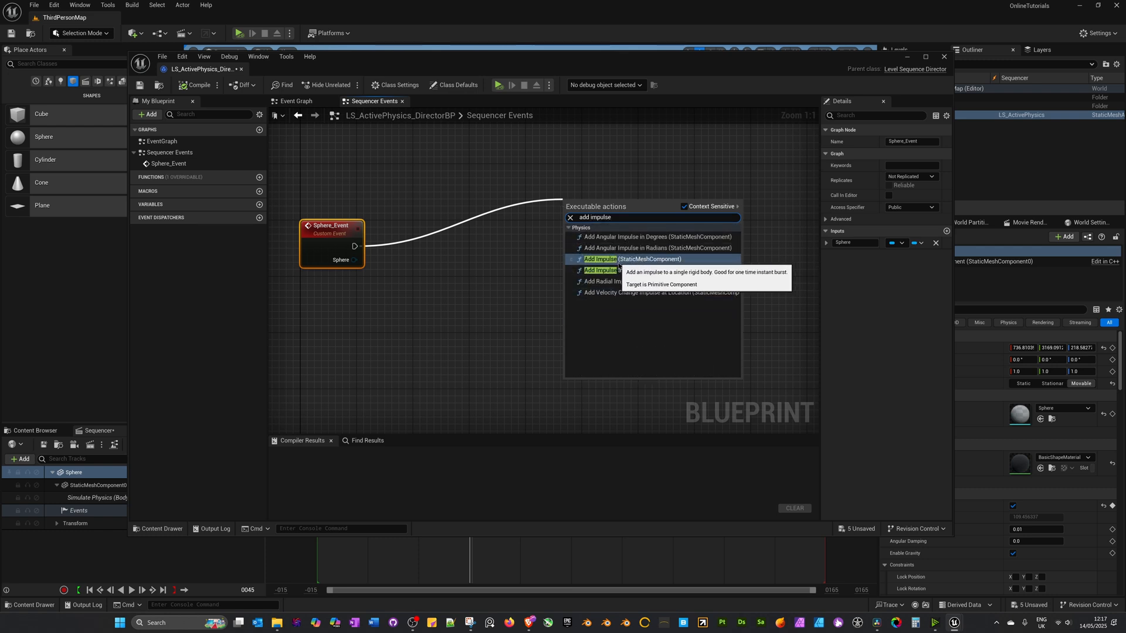
left_click(600, 258)
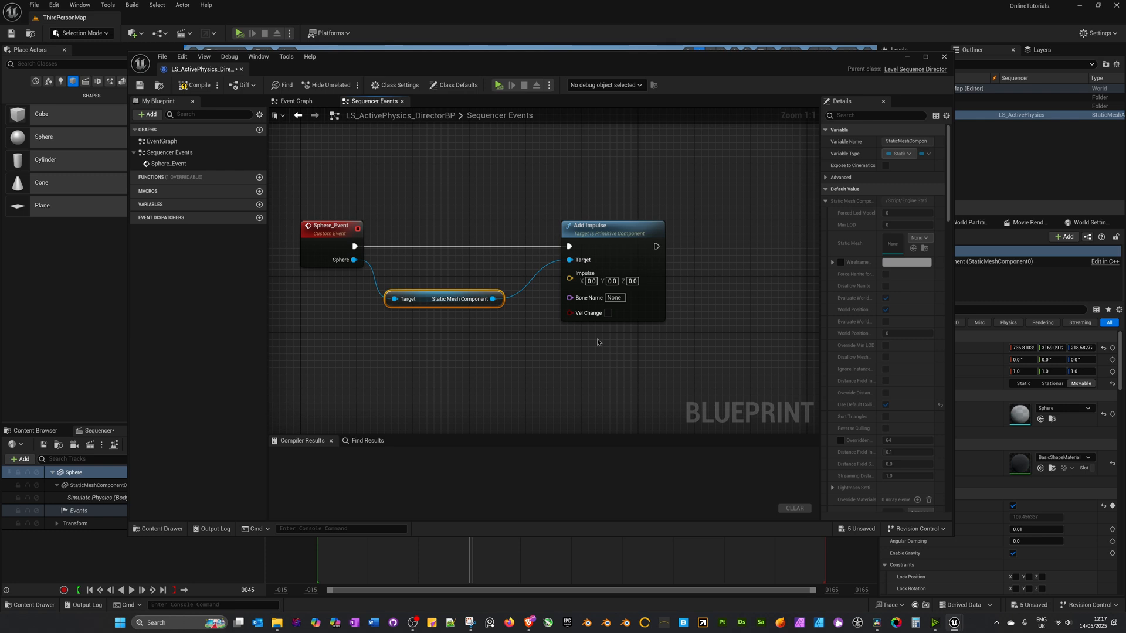
mouse_move(601, 64)
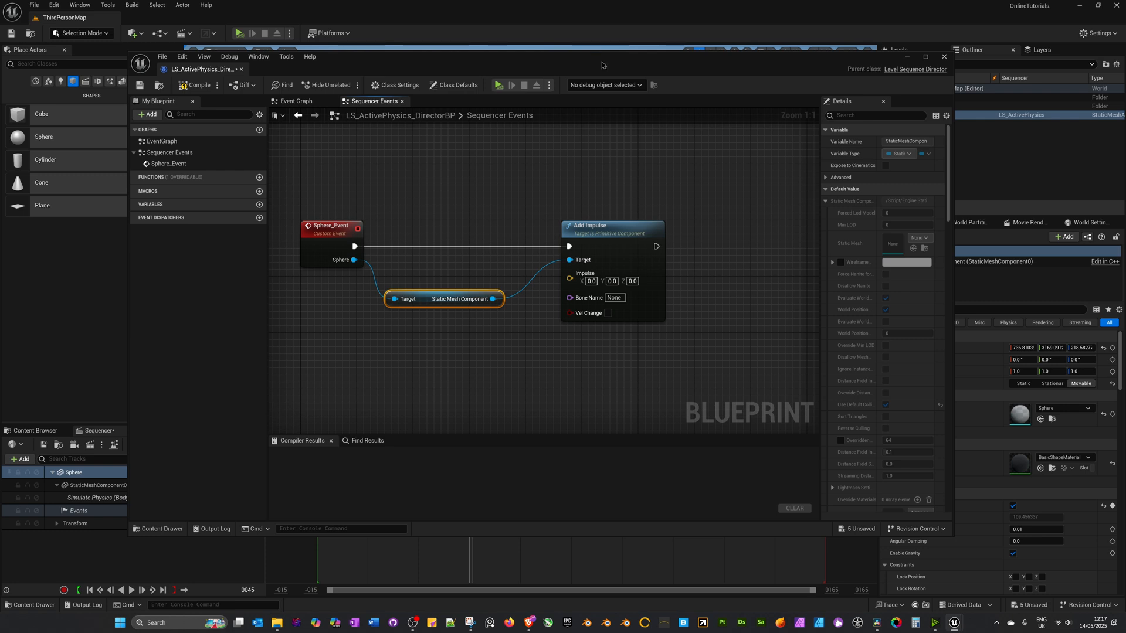
- Set the impulse Y value to 50000 and compile the director blueprint
right_click(504, 218)
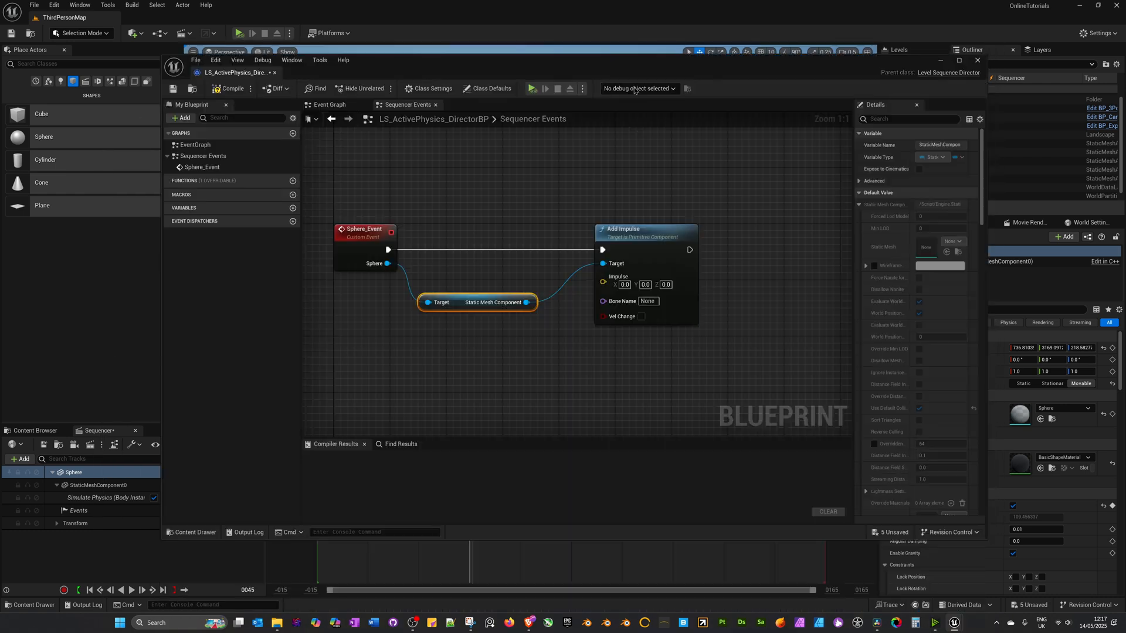
mouse_move(647, 302)
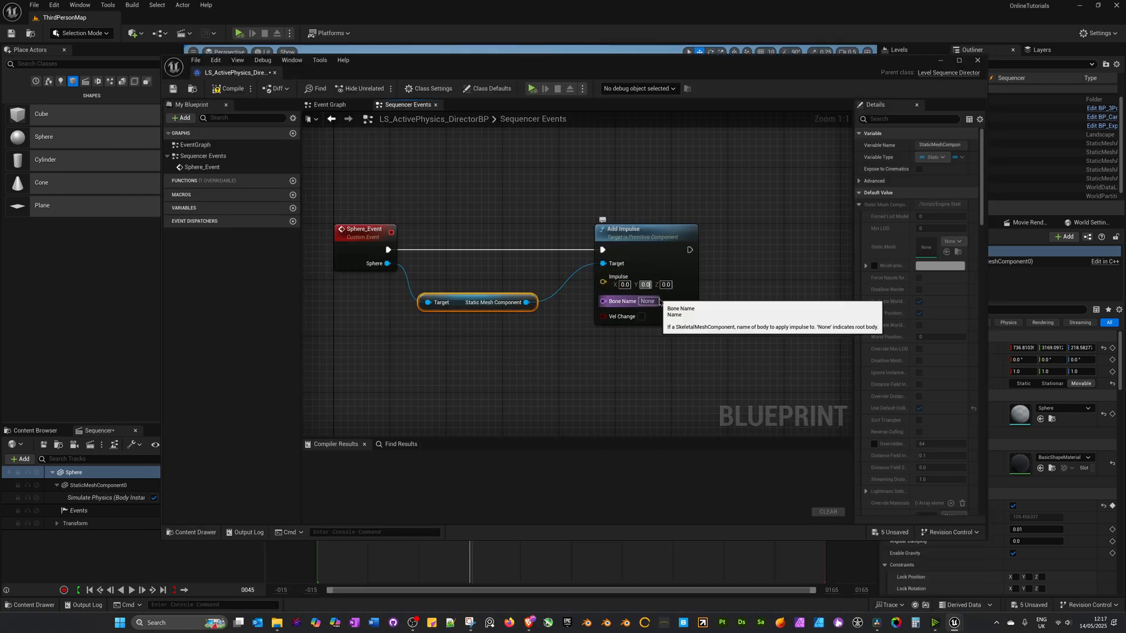
left_click(644, 283)
type("50000")
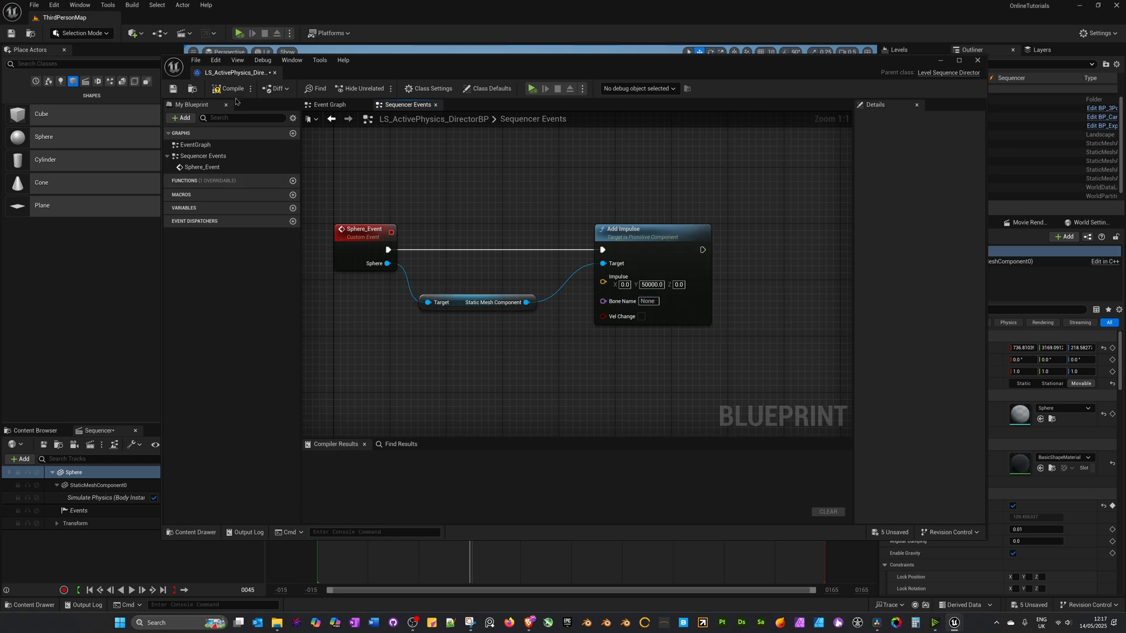
left_click(230, 88)
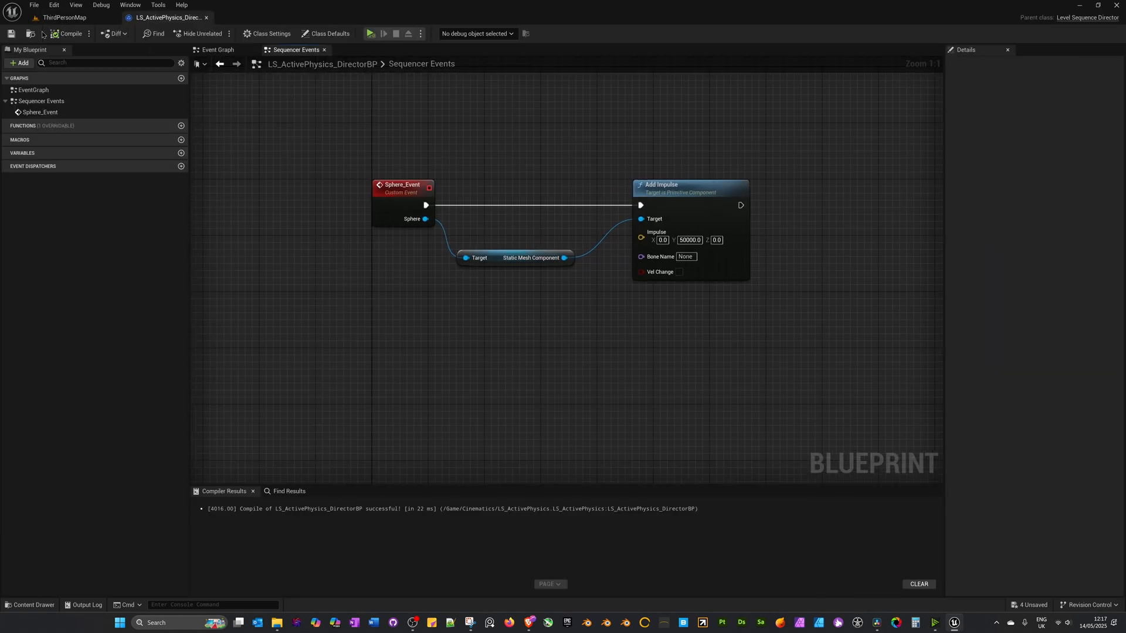
- Rewind the sequence in ThirdPersonMap, play the level and the sequence, then return to the director blueprint
left_click(63, 17)
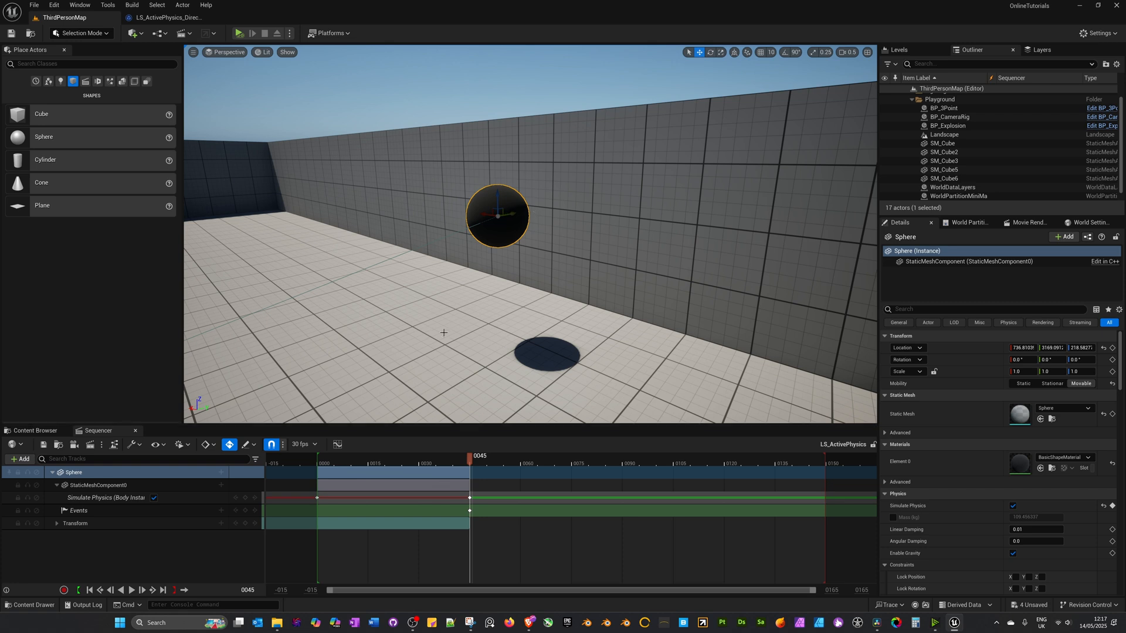
left_click(323, 456)
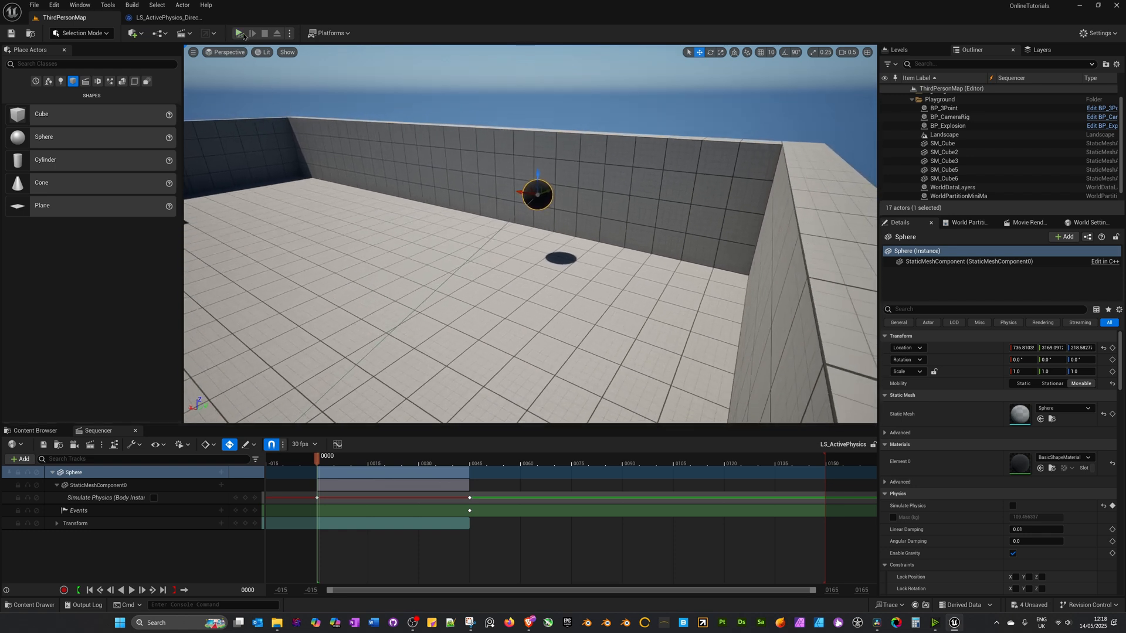
left_click(241, 32)
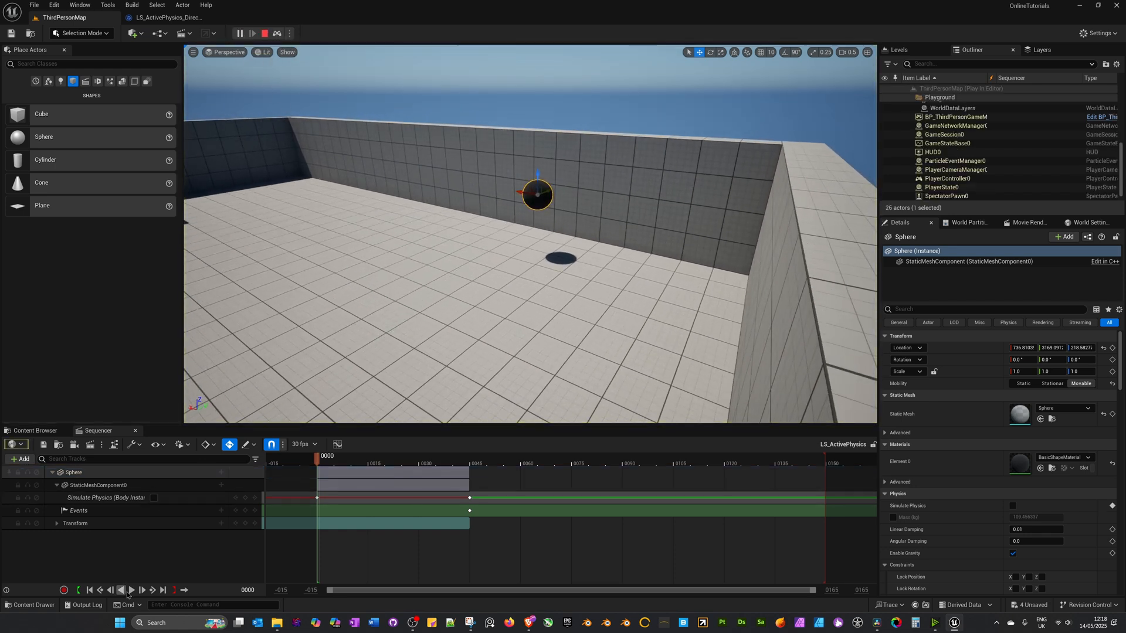
left_click(131, 590)
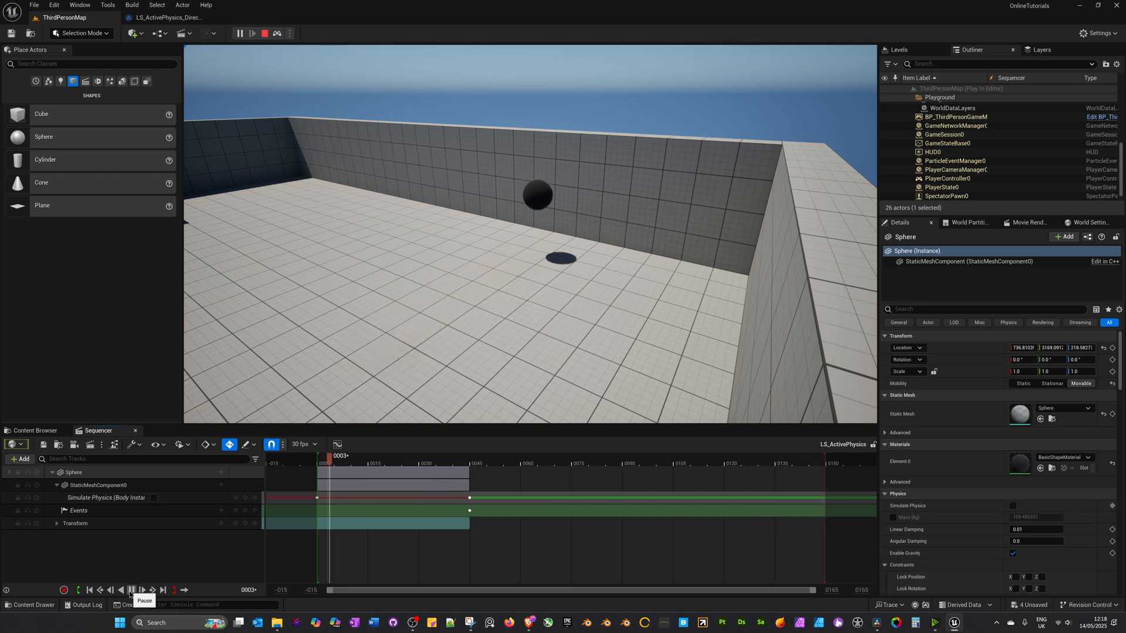
left_click(167, 18)
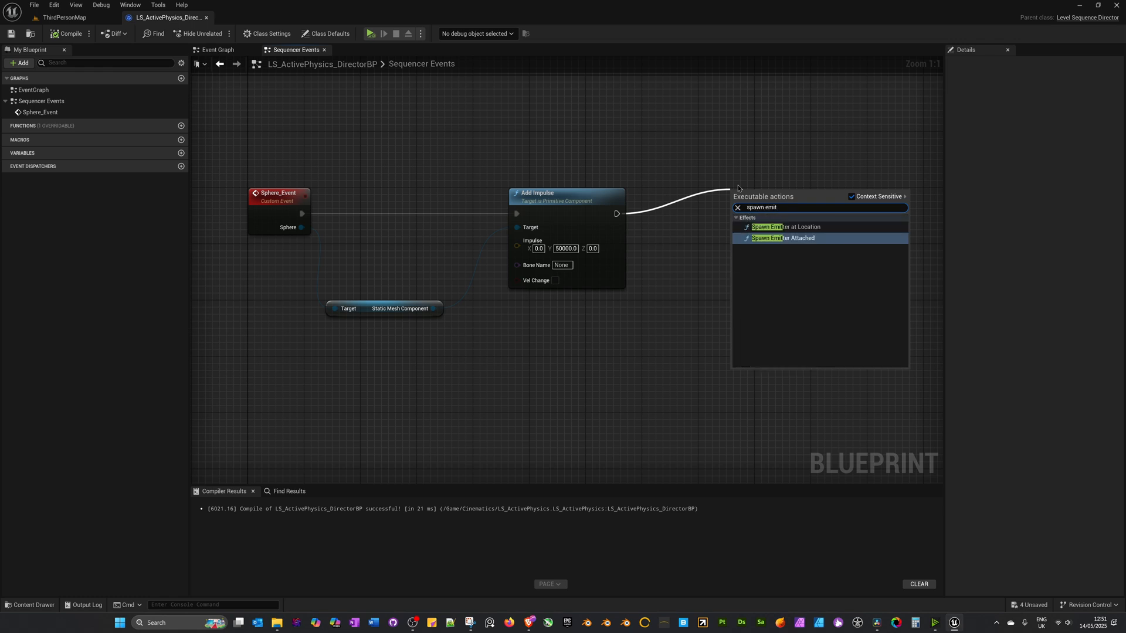
mouse_move(782, 238)
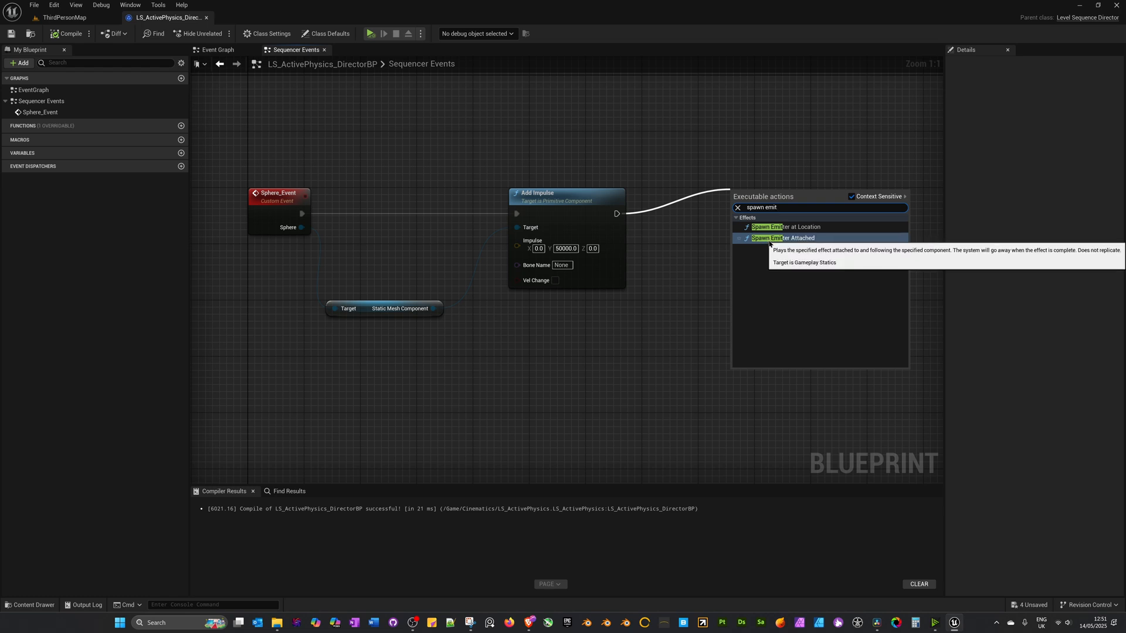
mouse_move(786, 226)
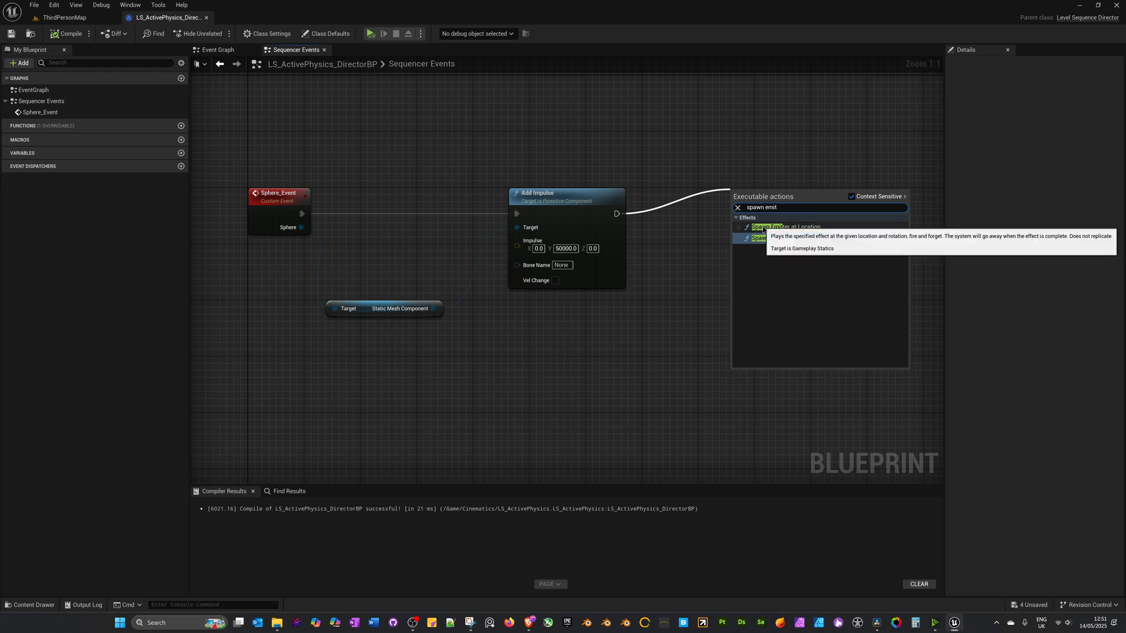
- Add a Spawn Emitter at Location node with the P_Explosion template after Add Impulse and return to the map
left_click(786, 226)
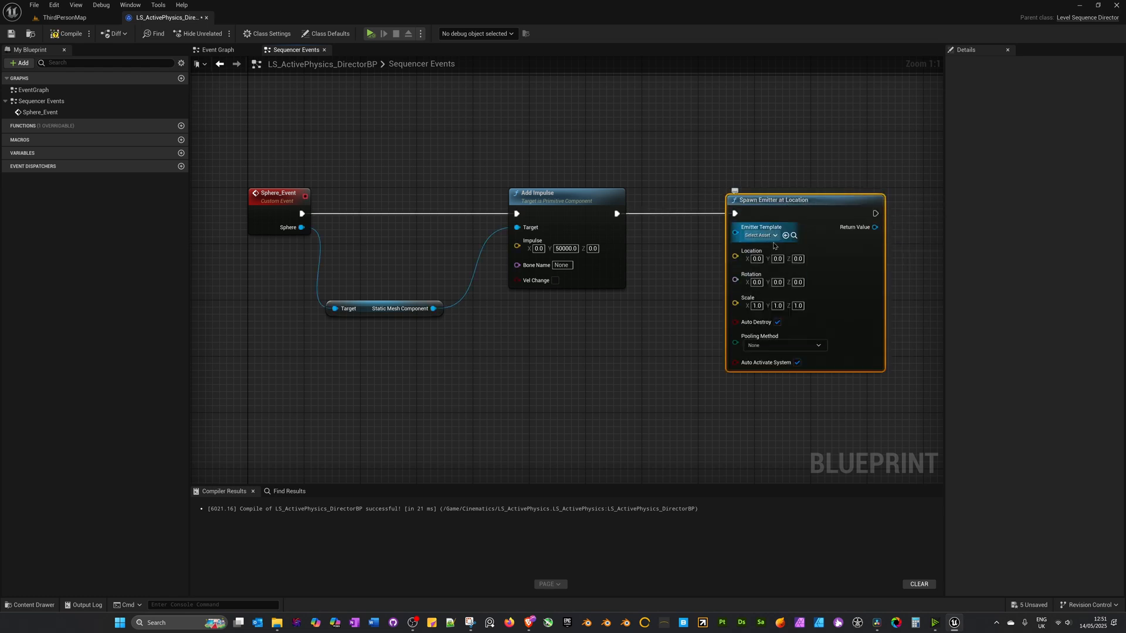
left_click(760, 234)
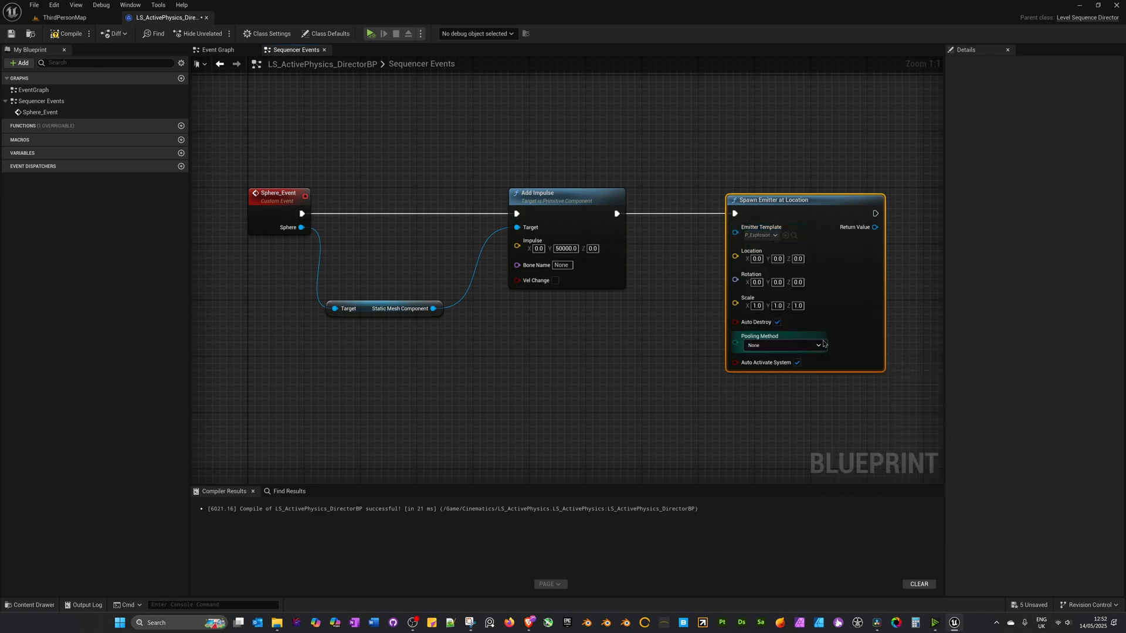
left_click(64, 18)
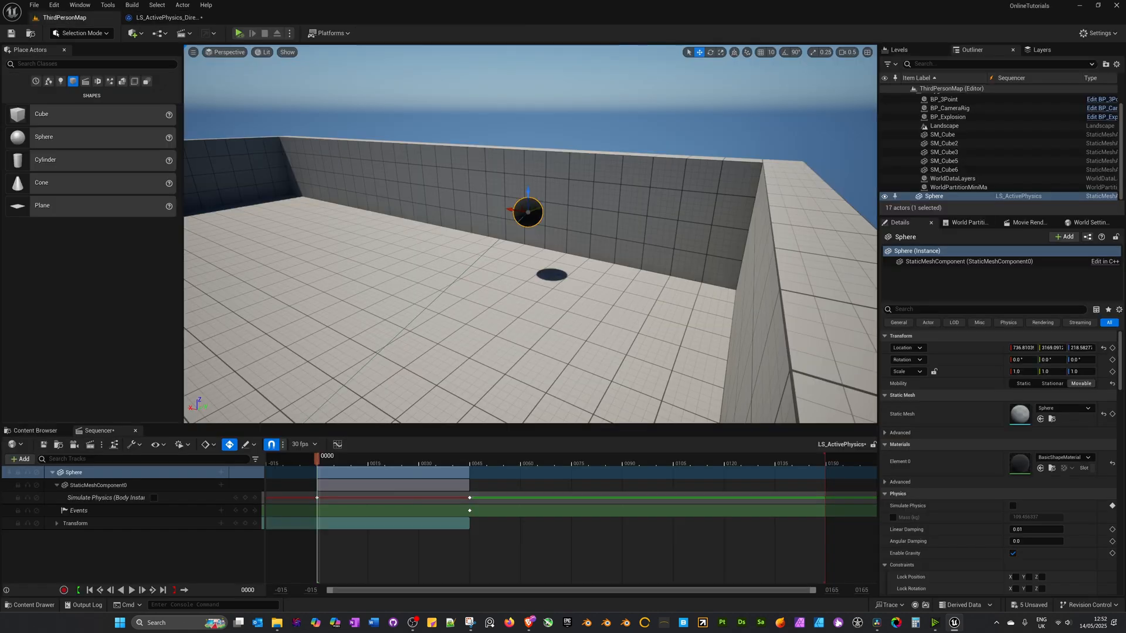
left_click(35, 431)
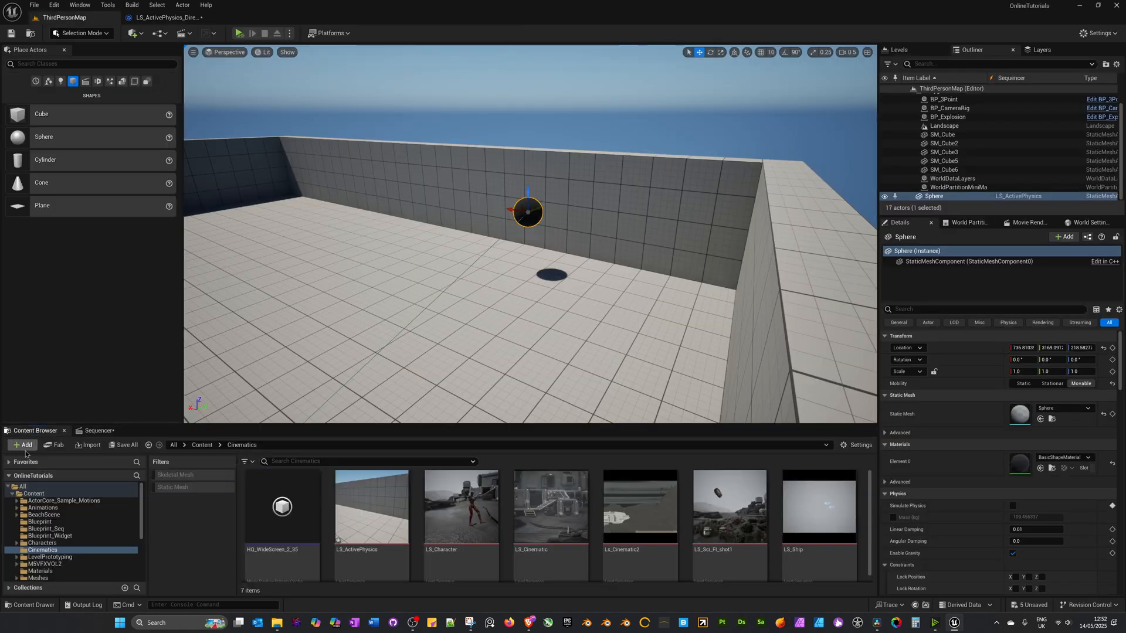
left_click(23, 445)
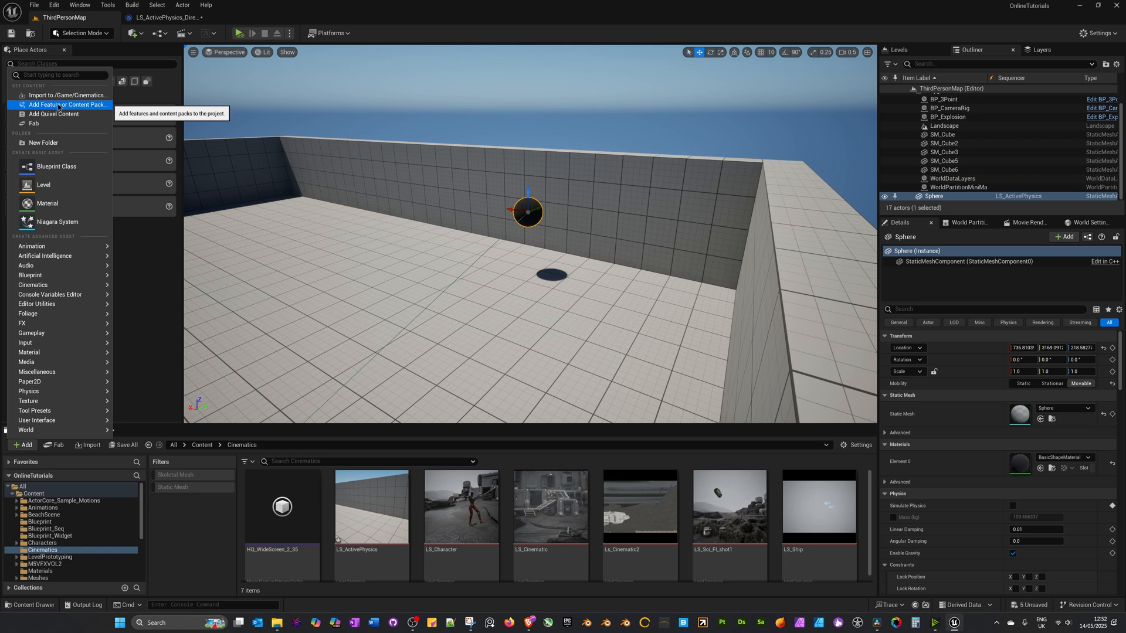
left_click(165, 18)
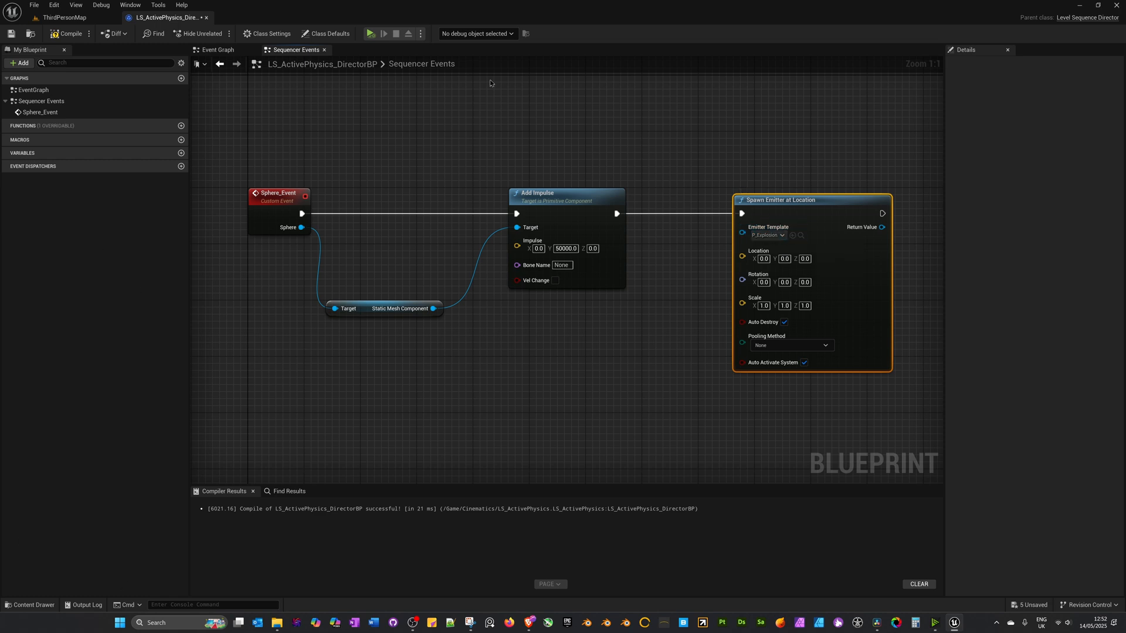
mouse_move(803, 210)
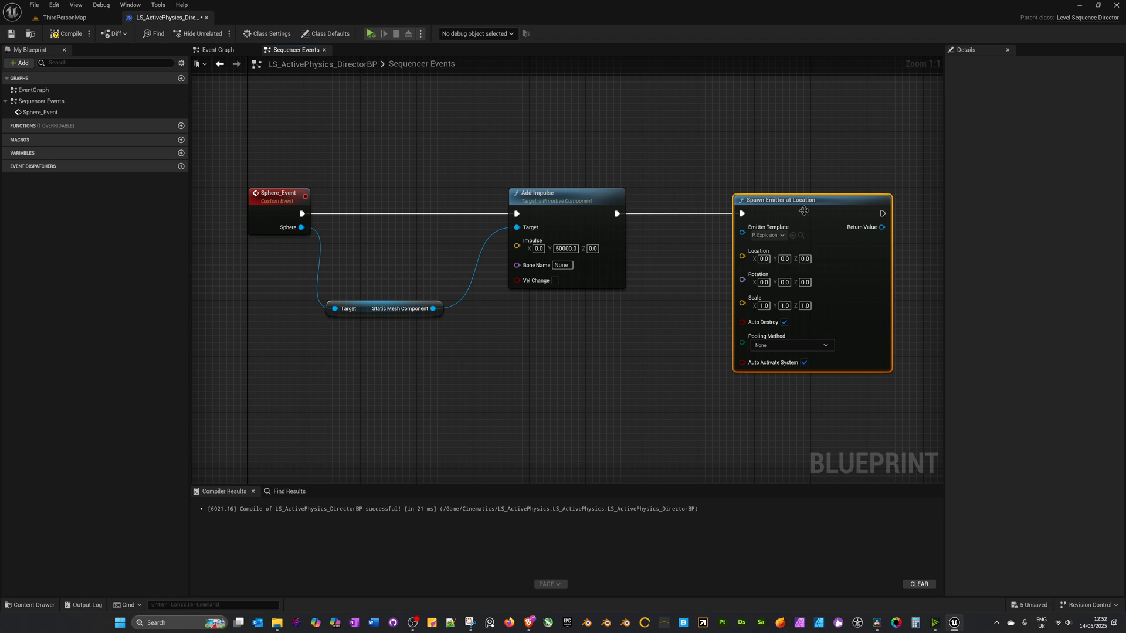
- Feed the sphere mesh's Get World Location into the emitter's Location, set Scale to 3,3,3, and save
left_click(376, 328)
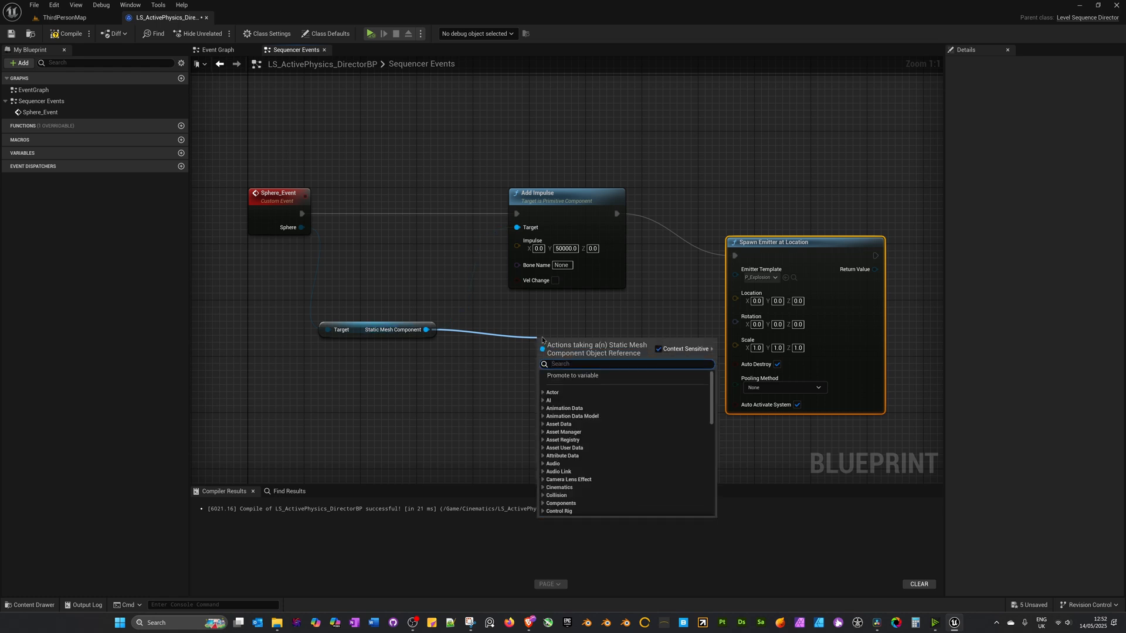
type("get world loca")
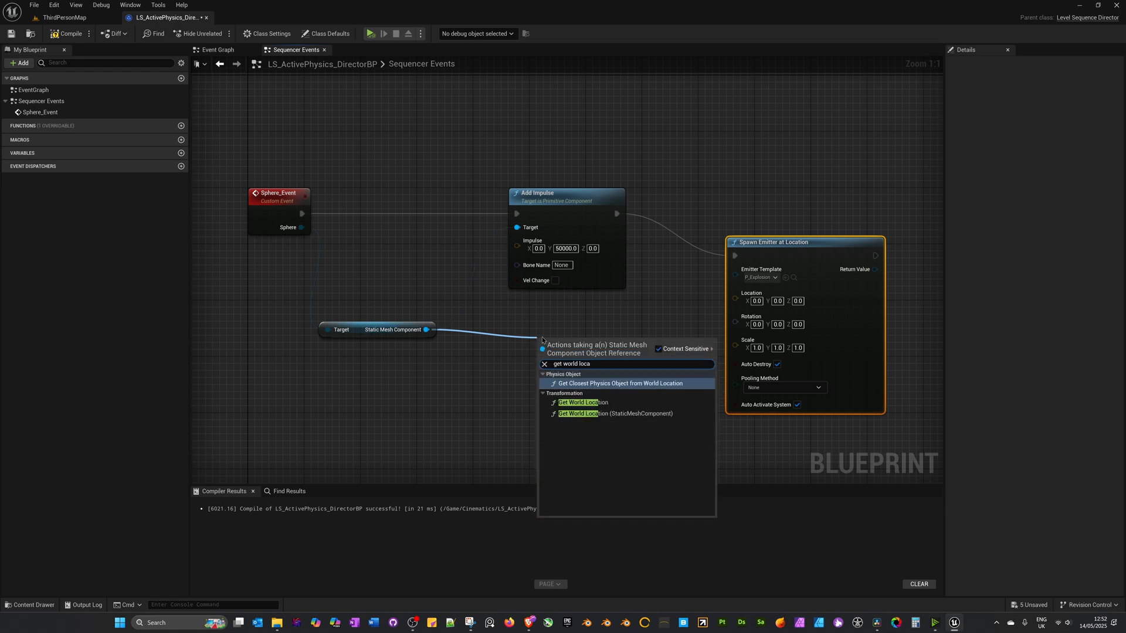
mouse_move(583, 402)
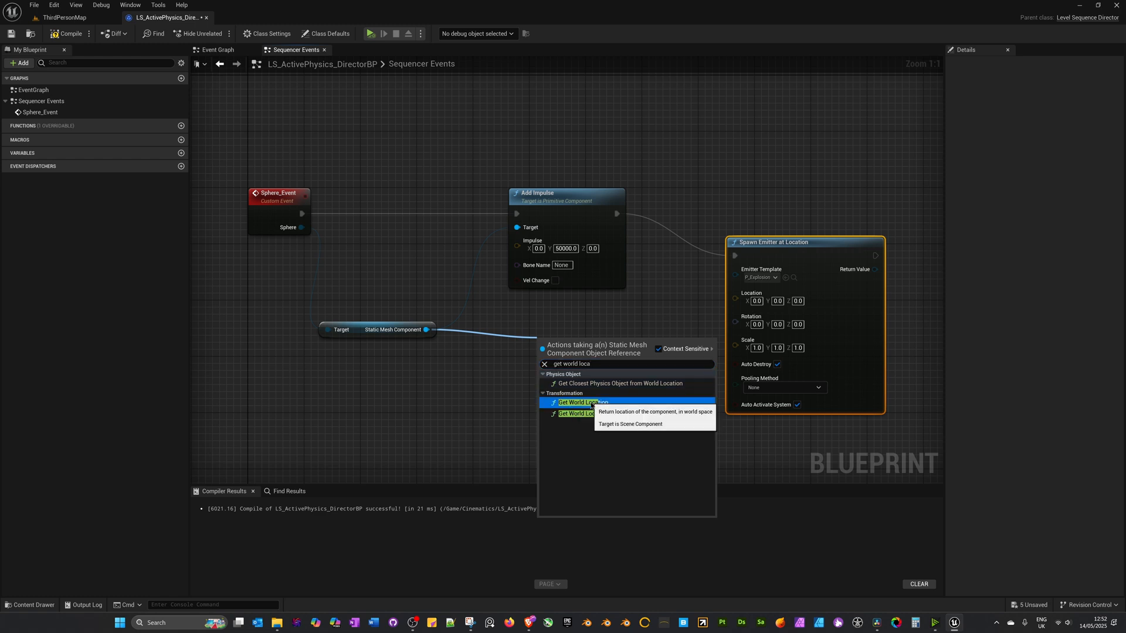
left_click(582, 402)
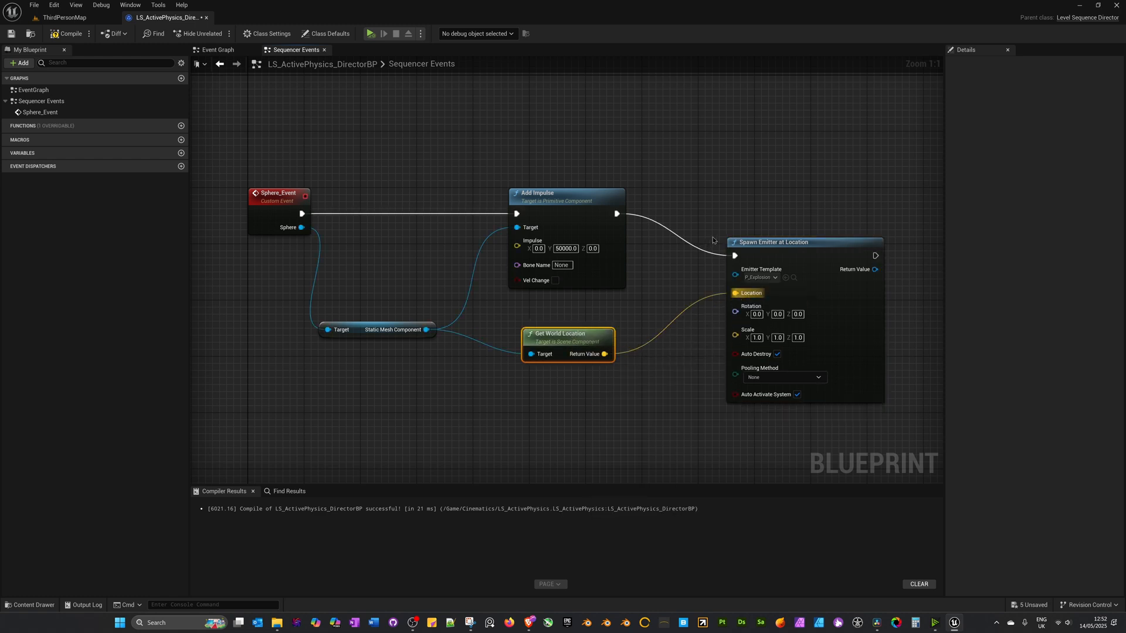
mouse_move(377, 321)
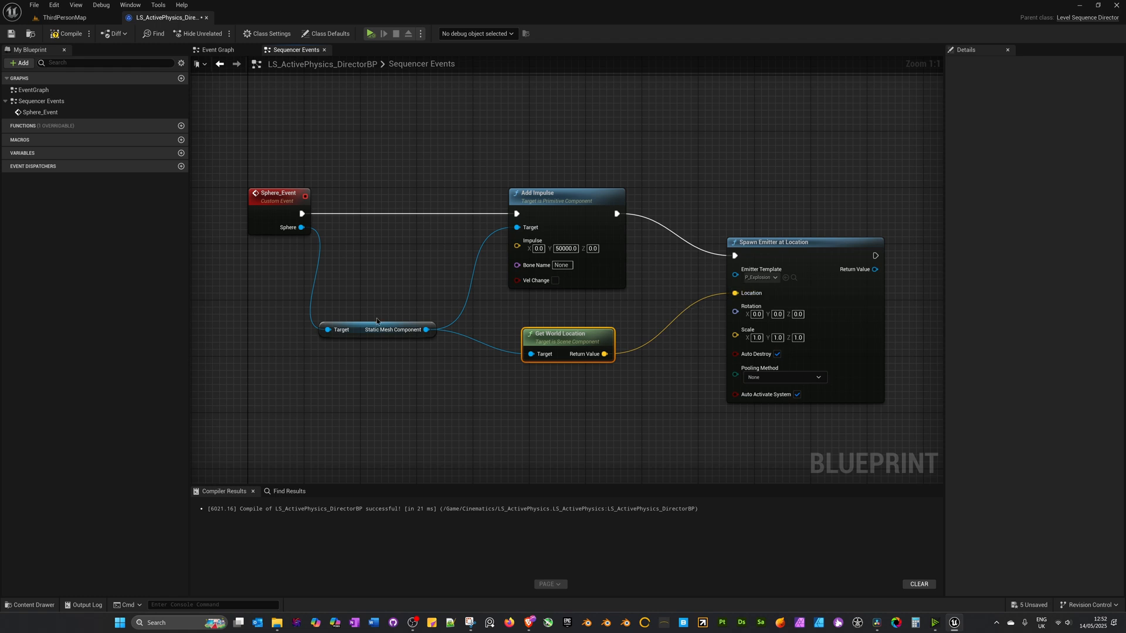
left_click(376, 330)
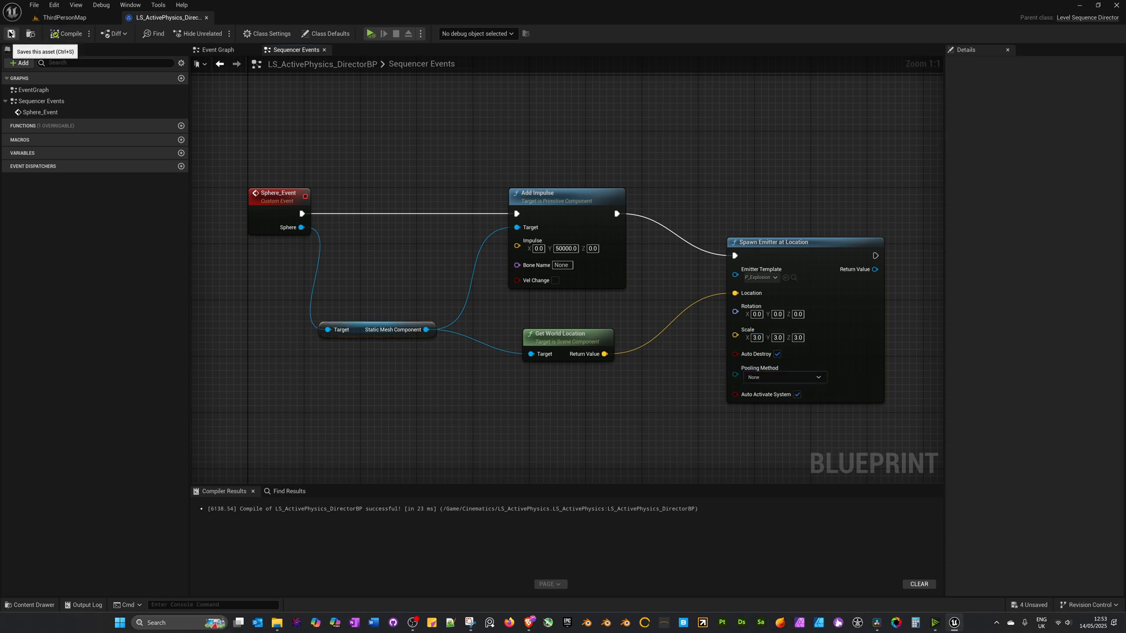
left_click(64, 18)
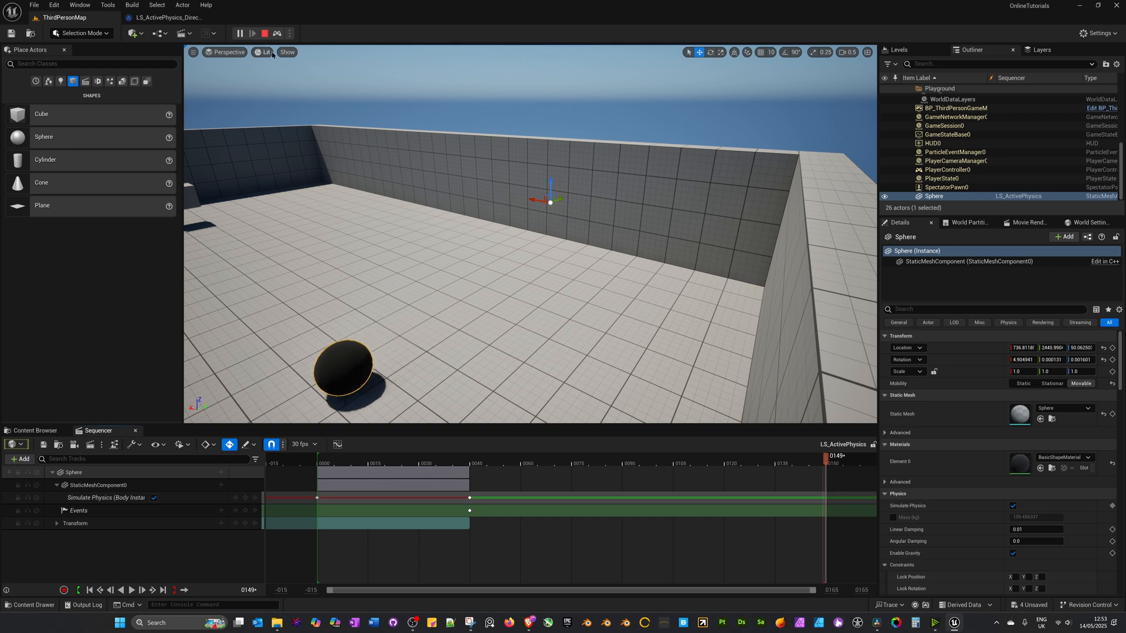
- Run a playtest to watch the sphere get knocked onto the floor, then stop it
left_click(252, 33)
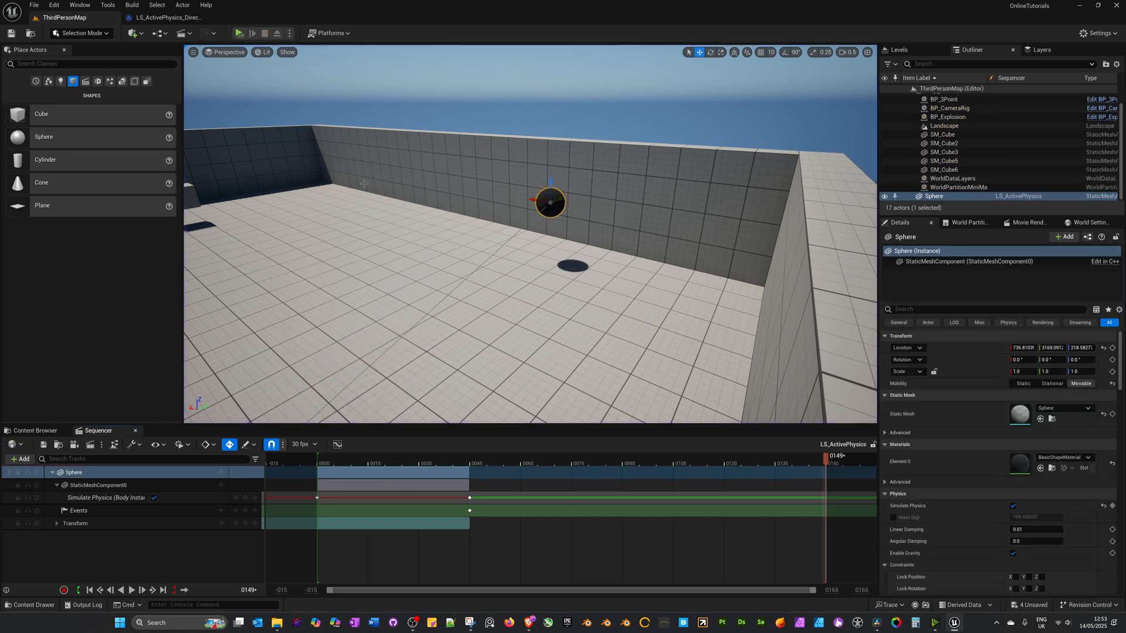